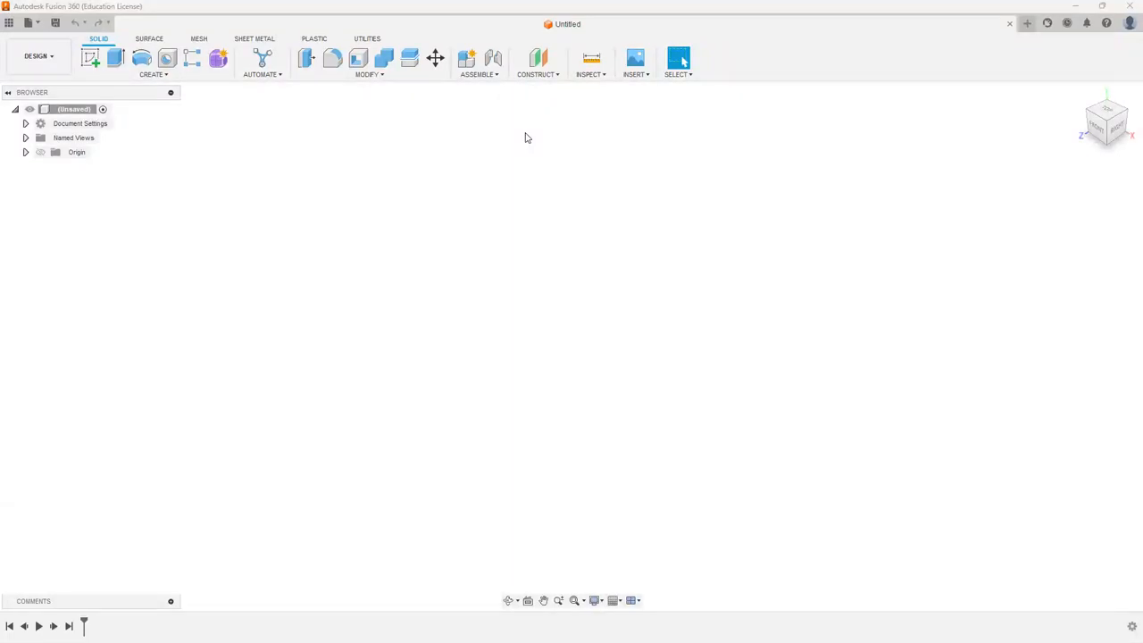
{"action": "mouse_move", "coordinate": [539, 137]}
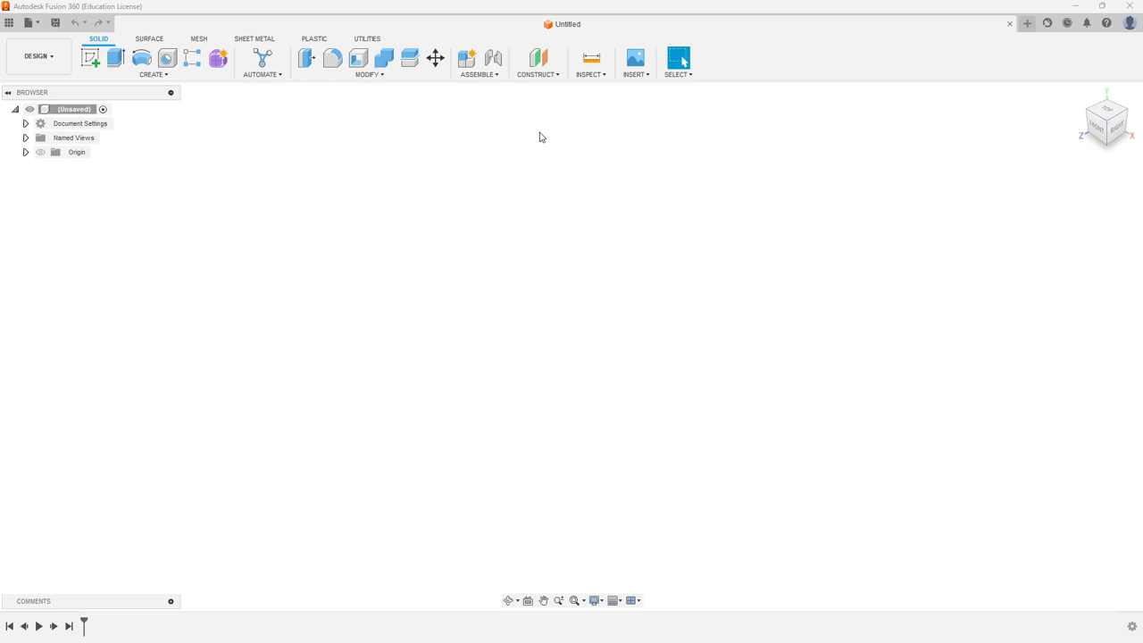
{"action": "mouse_move", "coordinate": [512, 145]}
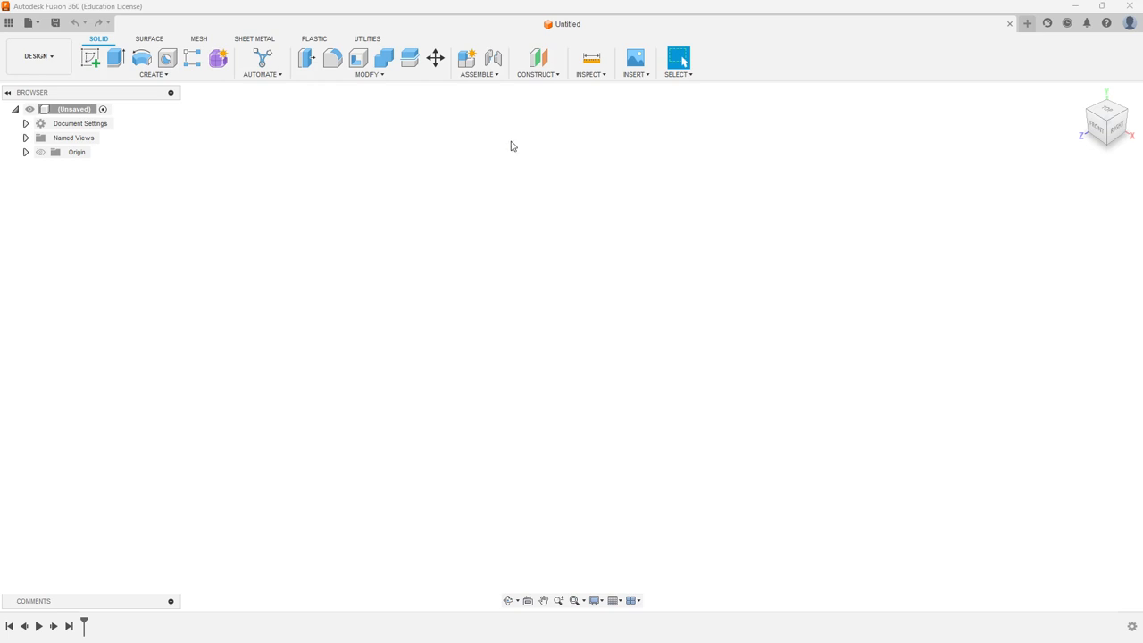
{"action": "mouse_move", "coordinate": [514, 154]}
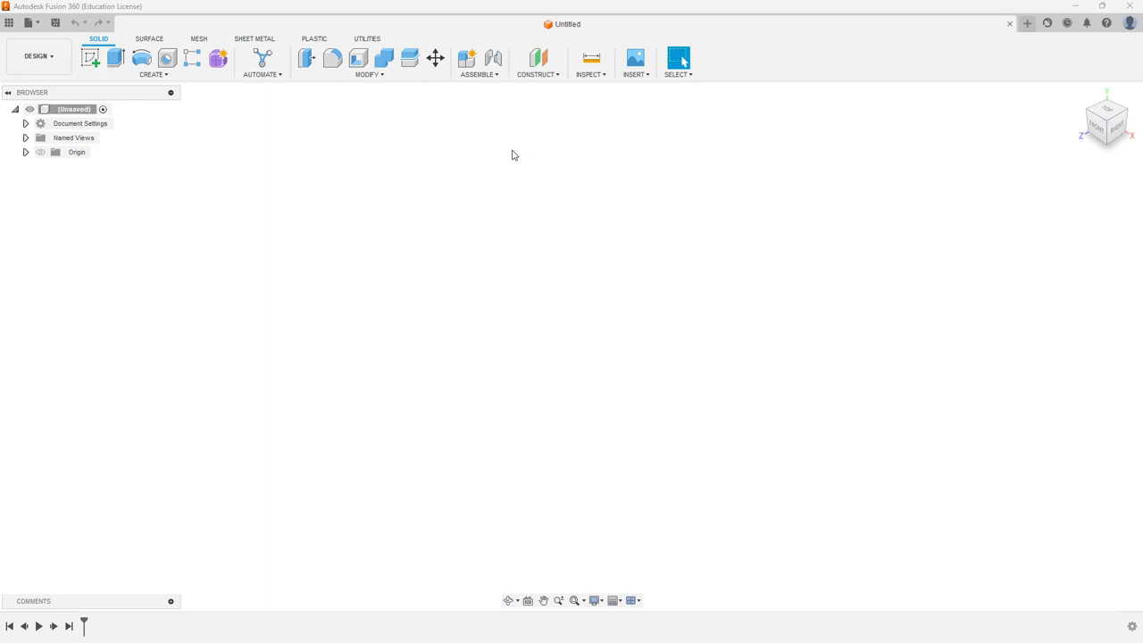
{"action": "mouse_move", "coordinate": [509, 156]}
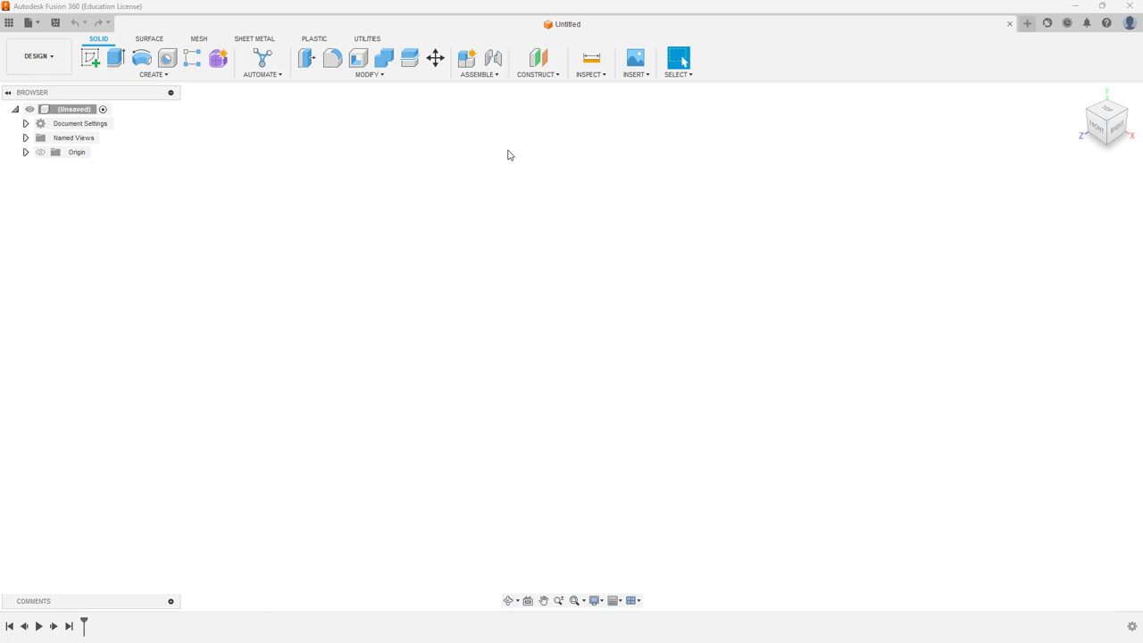
Start a new sketch with Create Sketch so the origin planes appear.
{"action": "left_click", "coordinate": [90, 58]}
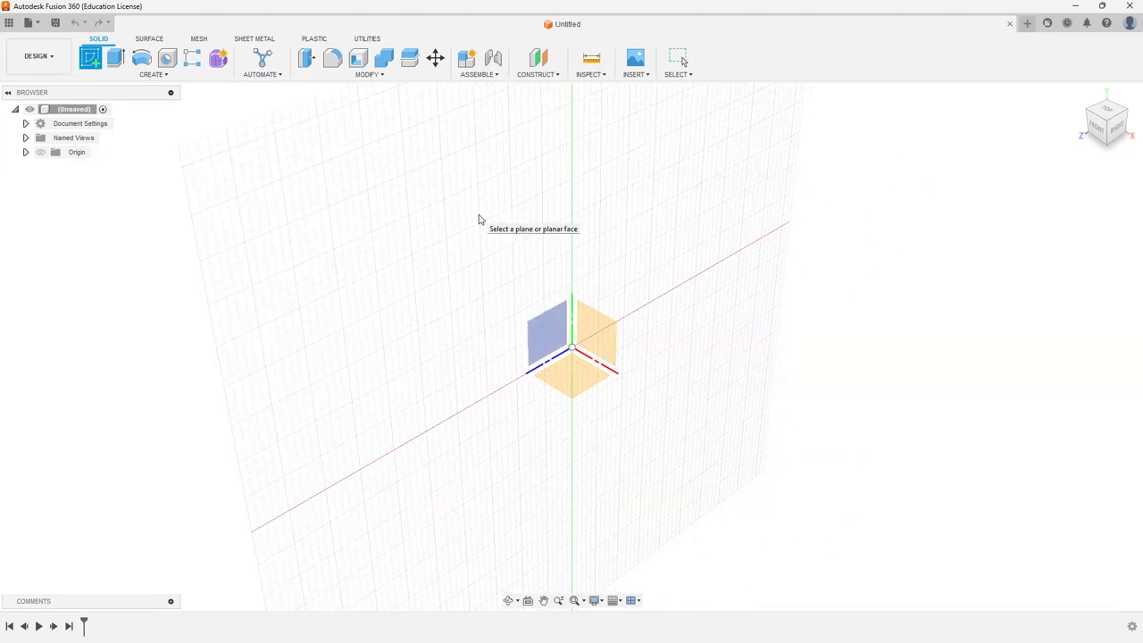
{"action": "mouse_move", "coordinate": [522, 321]}
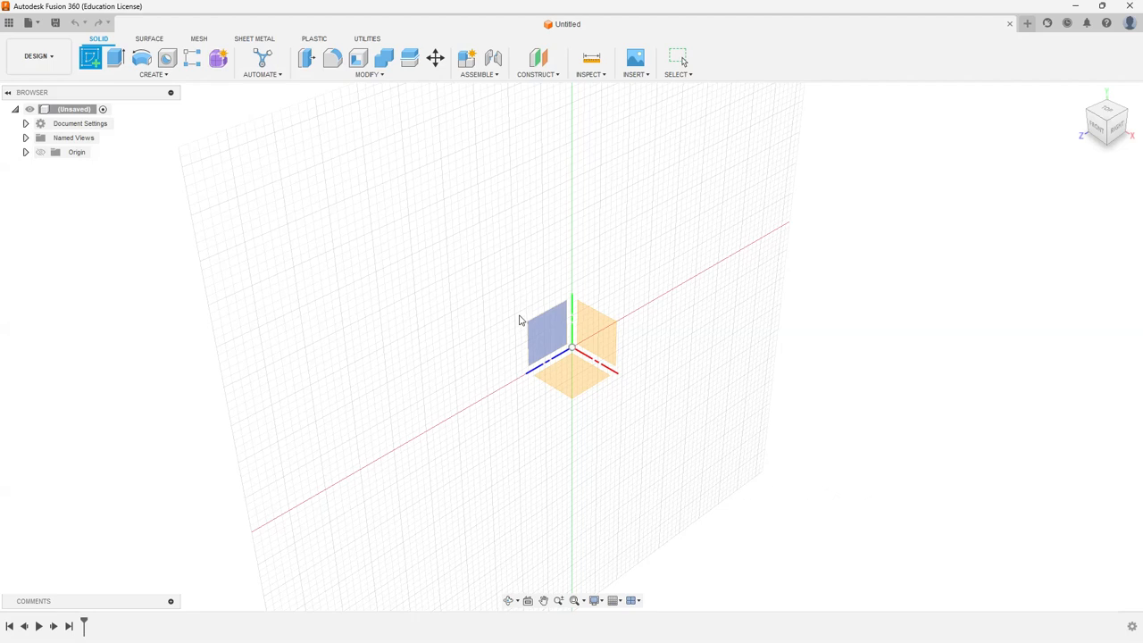
Place the sketch on the front plane and open the sketch shapes list.
{"action": "left_click", "coordinate": [91, 58]}
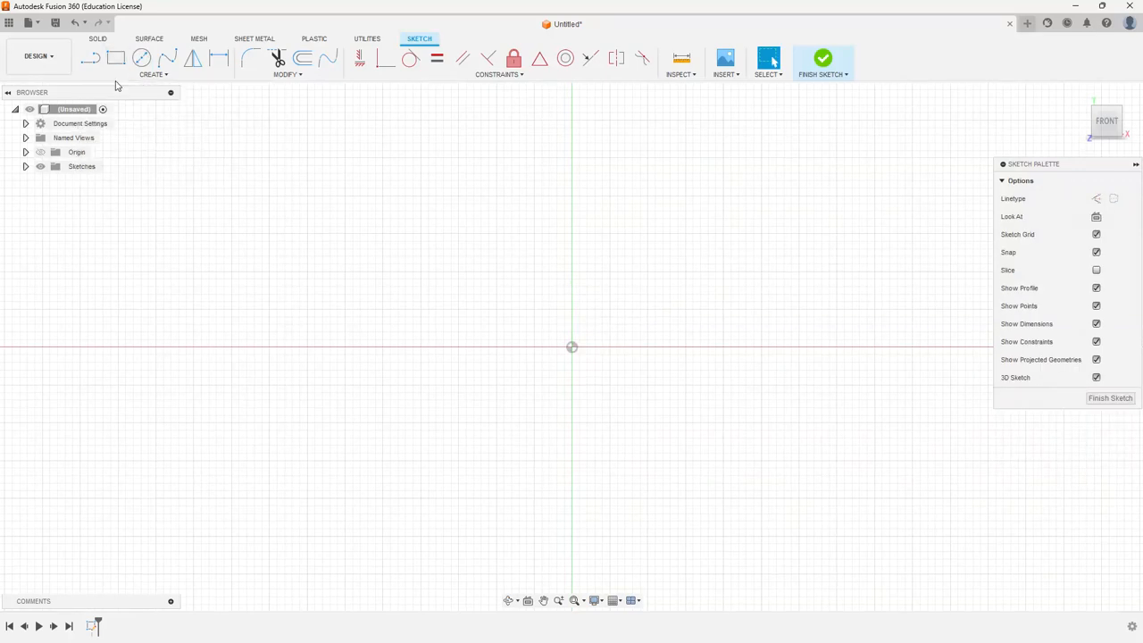
{"action": "left_click", "coordinate": [151, 74]}
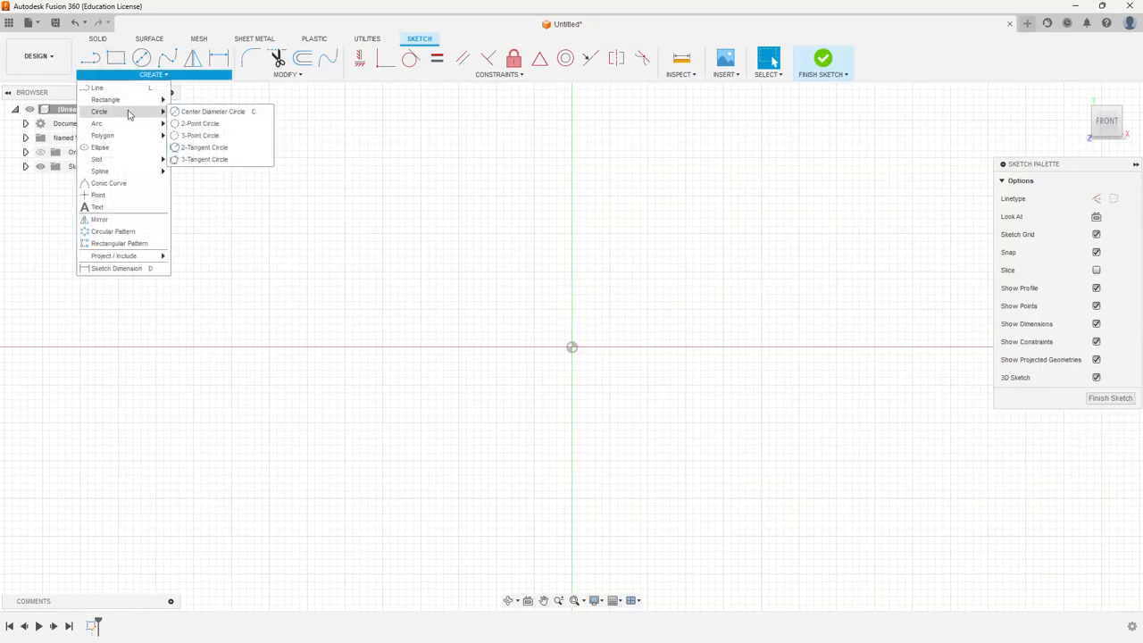
{"action": "mouse_move", "coordinate": [106, 99]}
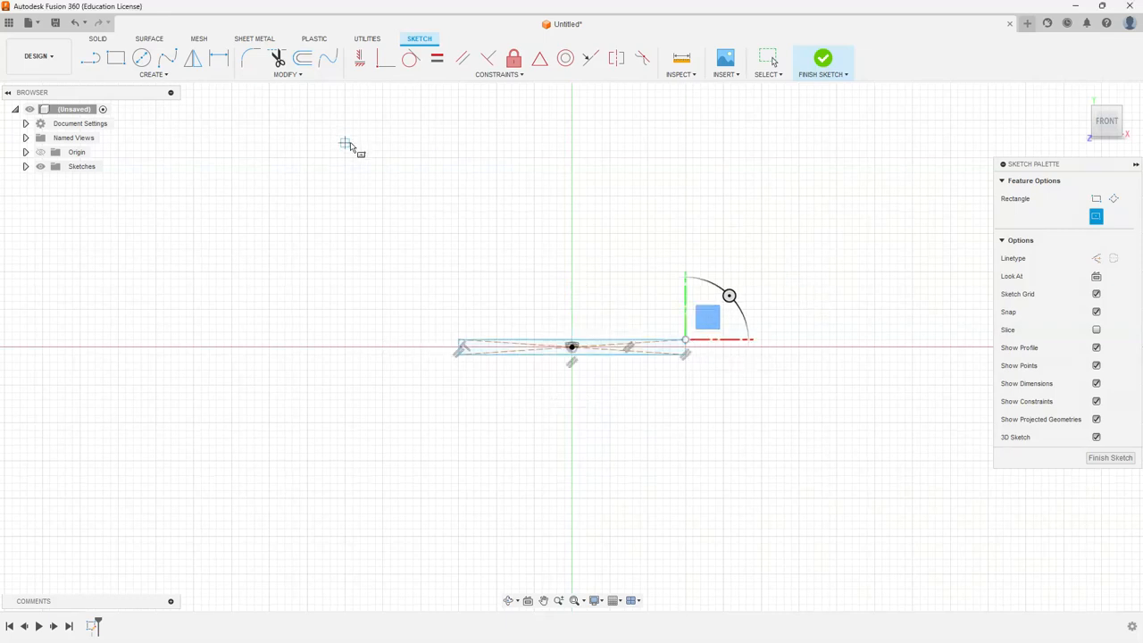
{"action": "mouse_move", "coordinate": [572, 304]}
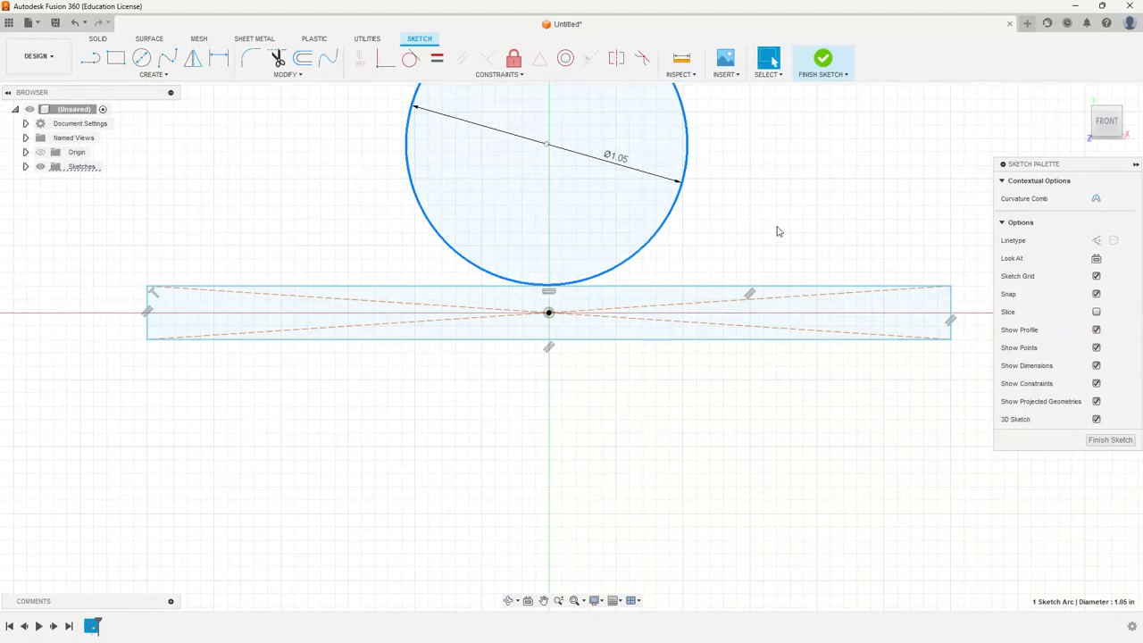
{"action": "mouse_move", "coordinate": [797, 203]}
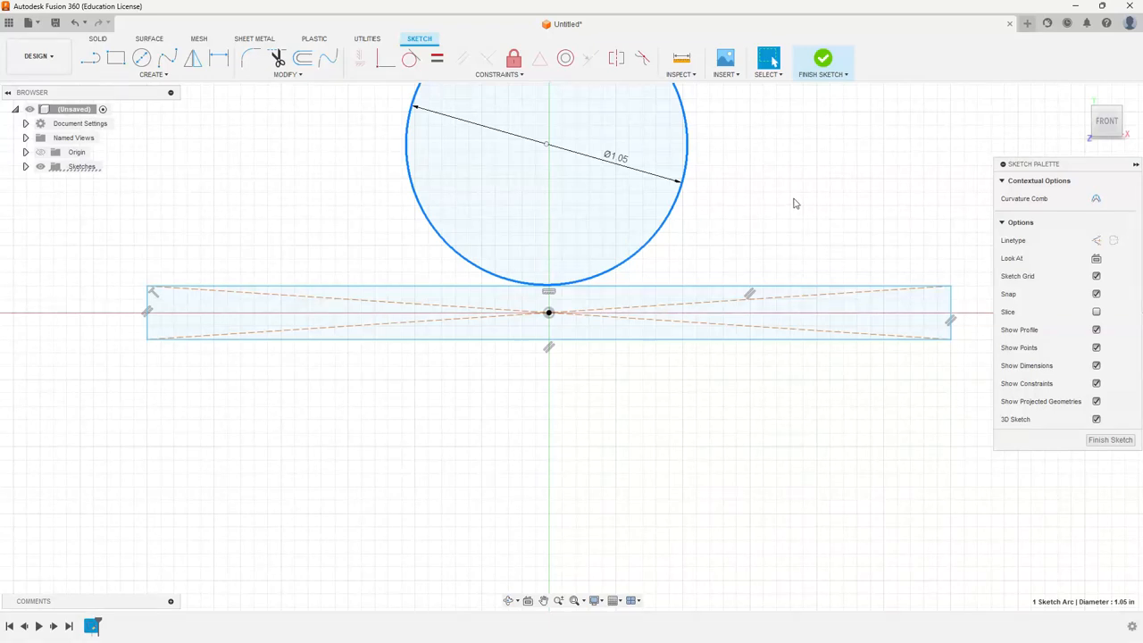
{"action": "mouse_move", "coordinate": [588, 427]}
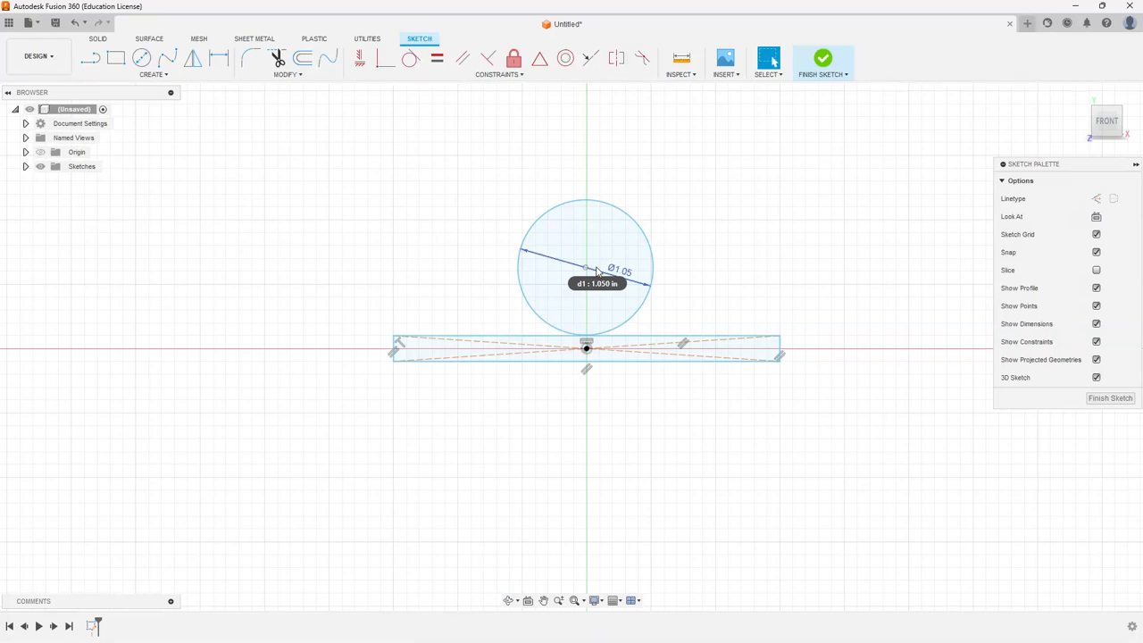
Switch to drawing circles for the concentric 1.25 in circle.
{"action": "left_click", "coordinate": [585, 266]}
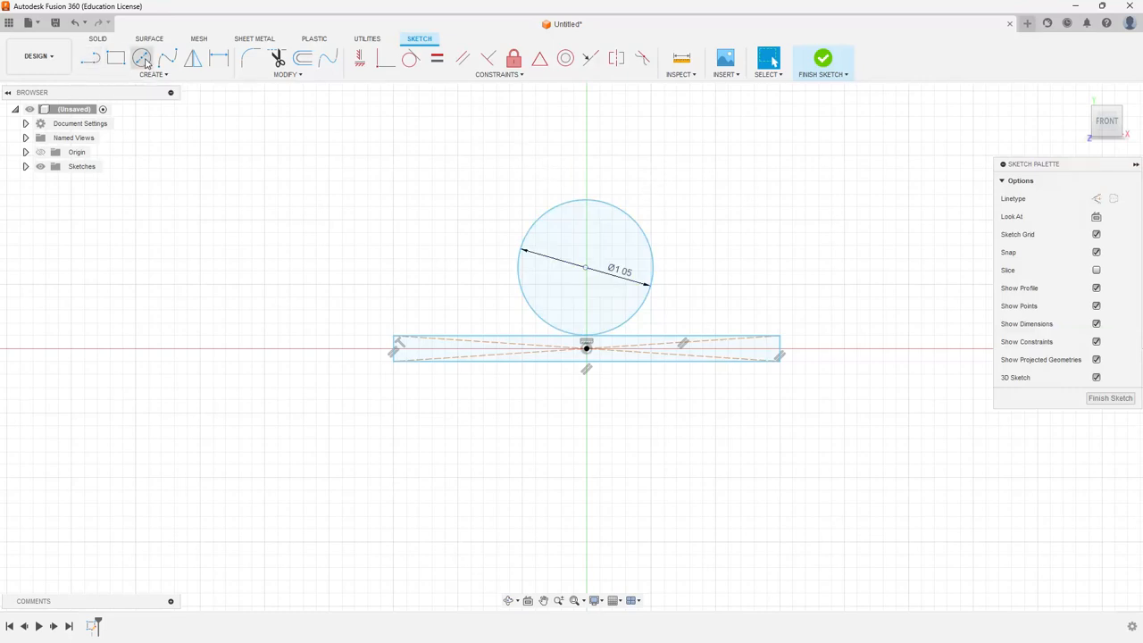
{"action": "left_click", "coordinate": [146, 58]}
{"action": "type", "text": "Ø1.25"}
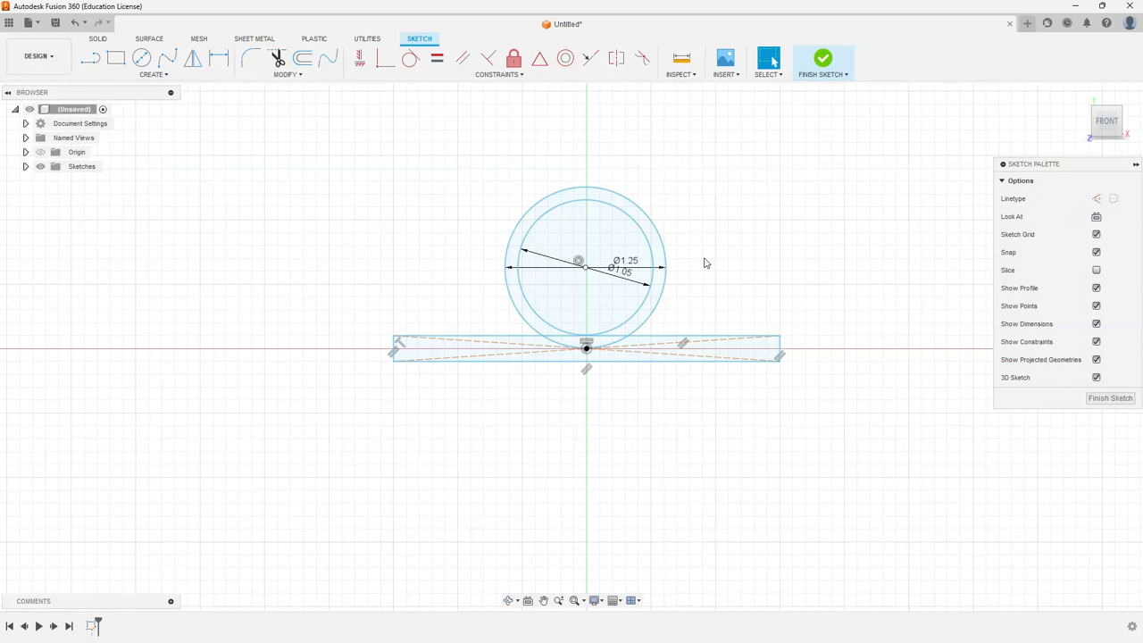
{"action": "mouse_move", "coordinate": [688, 266]}
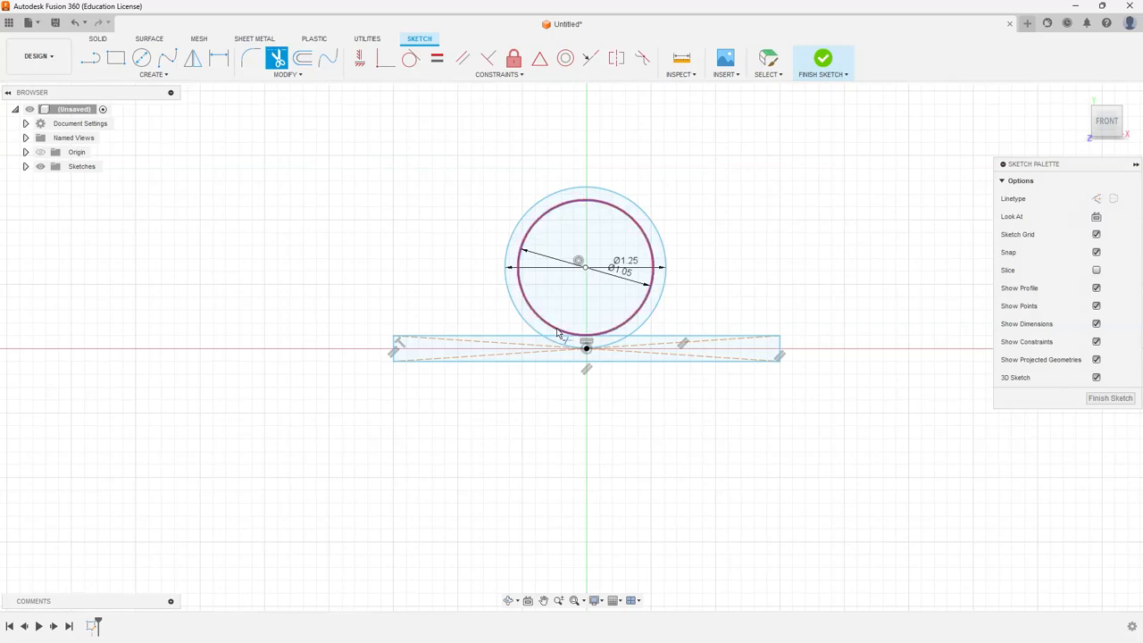
Trim the outer circle's lower arc and finish the sketch.
{"action": "left_click", "coordinate": [563, 342]}
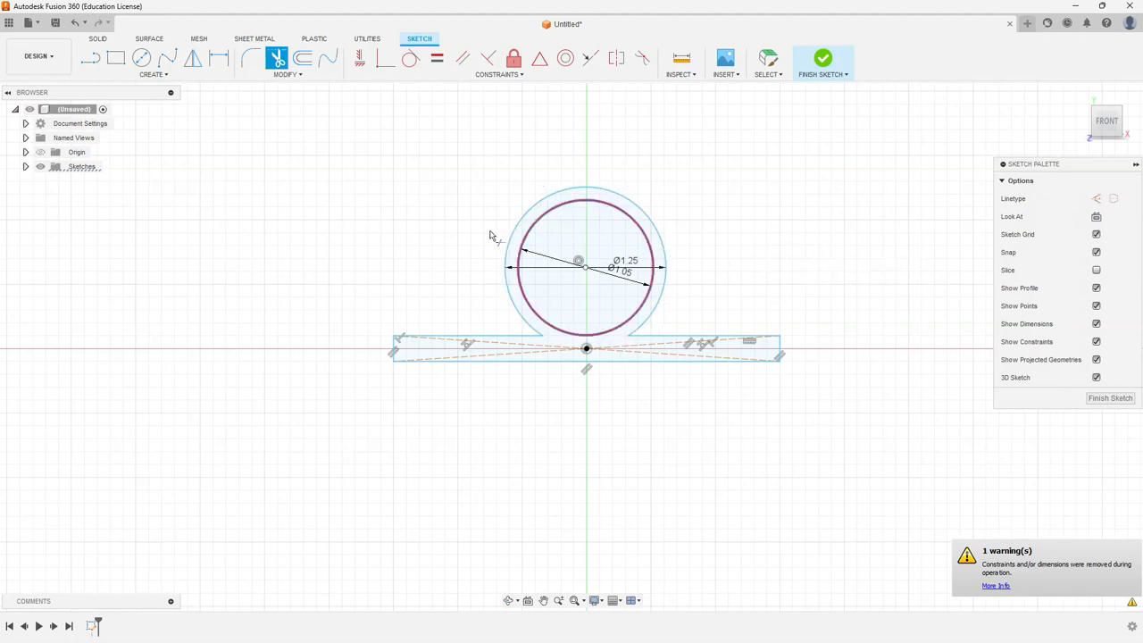
{"action": "mouse_move", "coordinate": [719, 171]}
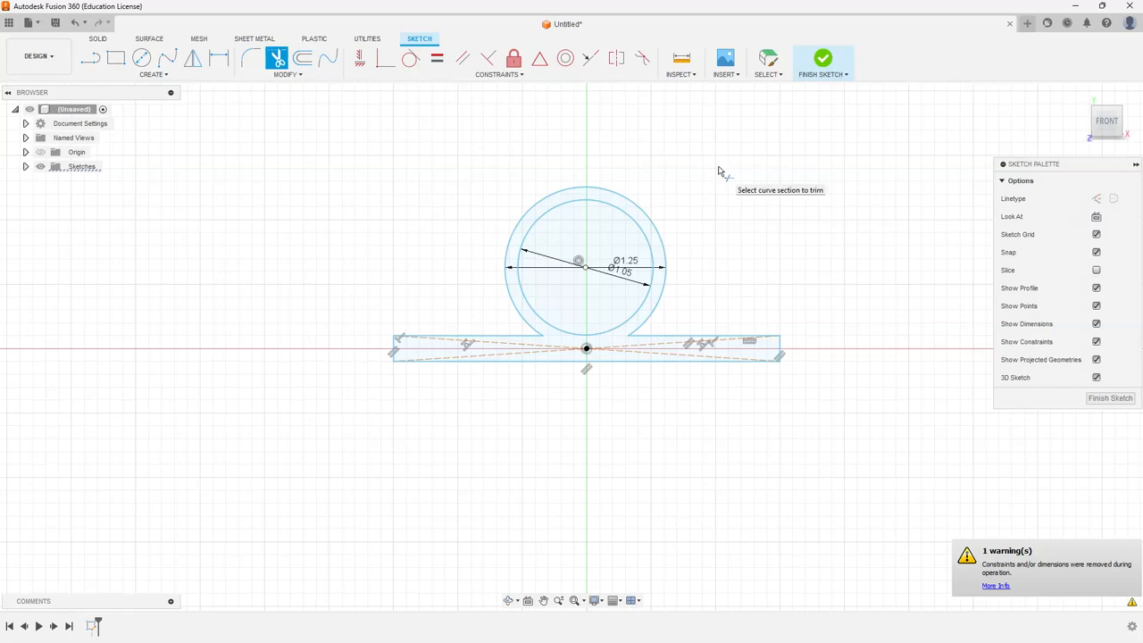
{"action": "left_click", "coordinate": [822, 60]}
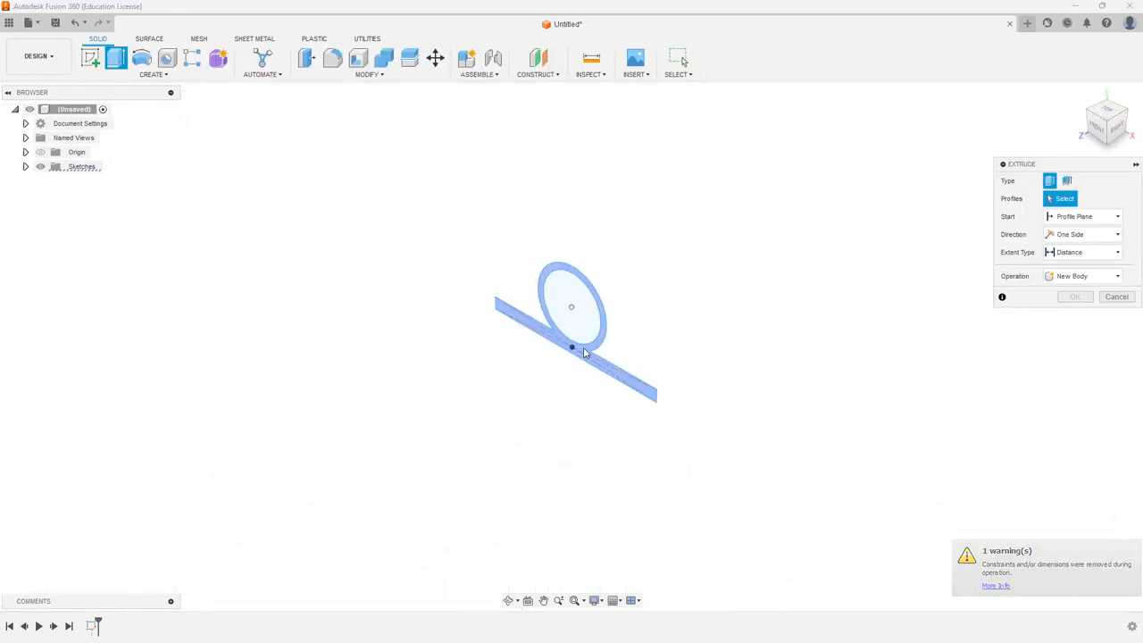
Extrude the ring-and-bar outline 0.70 in into a solid and expand the Sketches folder.
{"action": "left_click", "coordinate": [572, 306]}
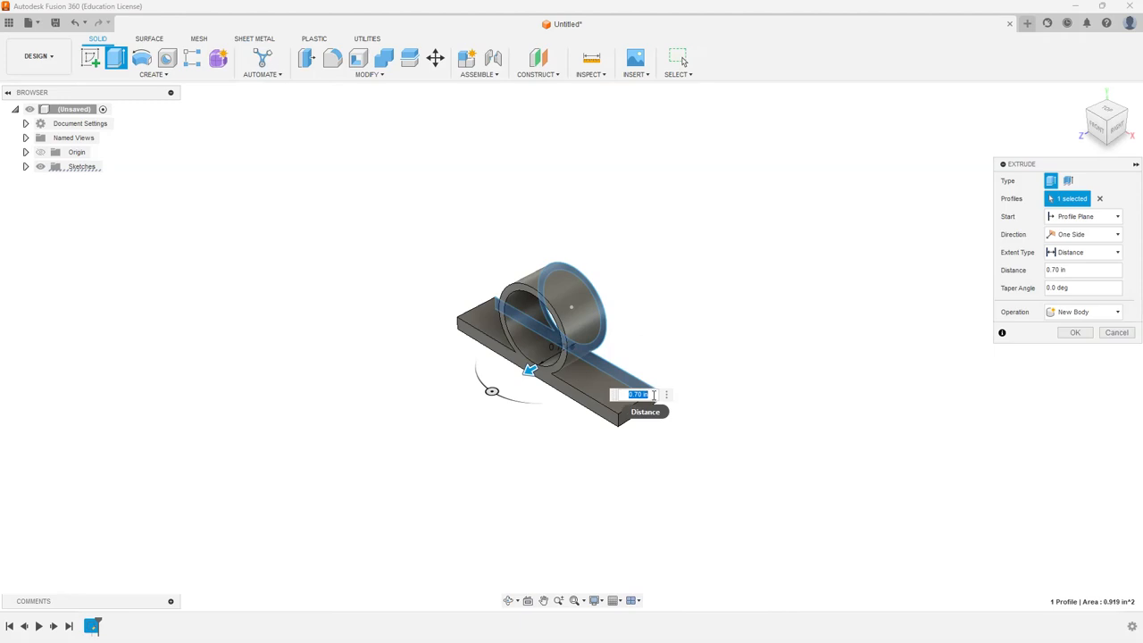
{"action": "left_click", "coordinate": [1074, 332]}
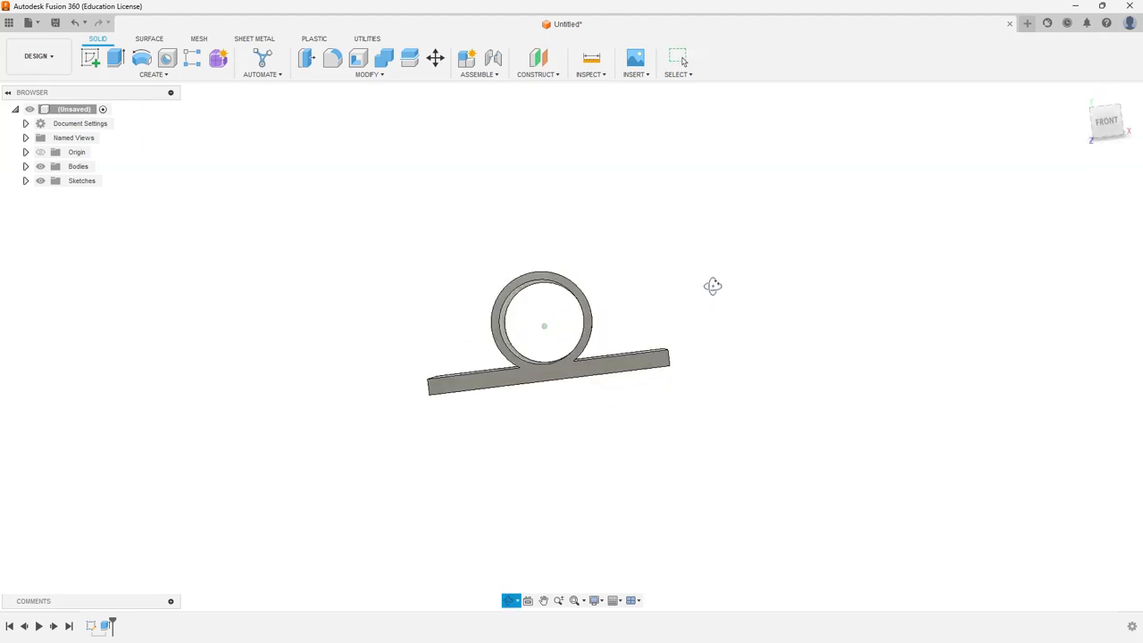
{"action": "left_click", "coordinate": [678, 58]}
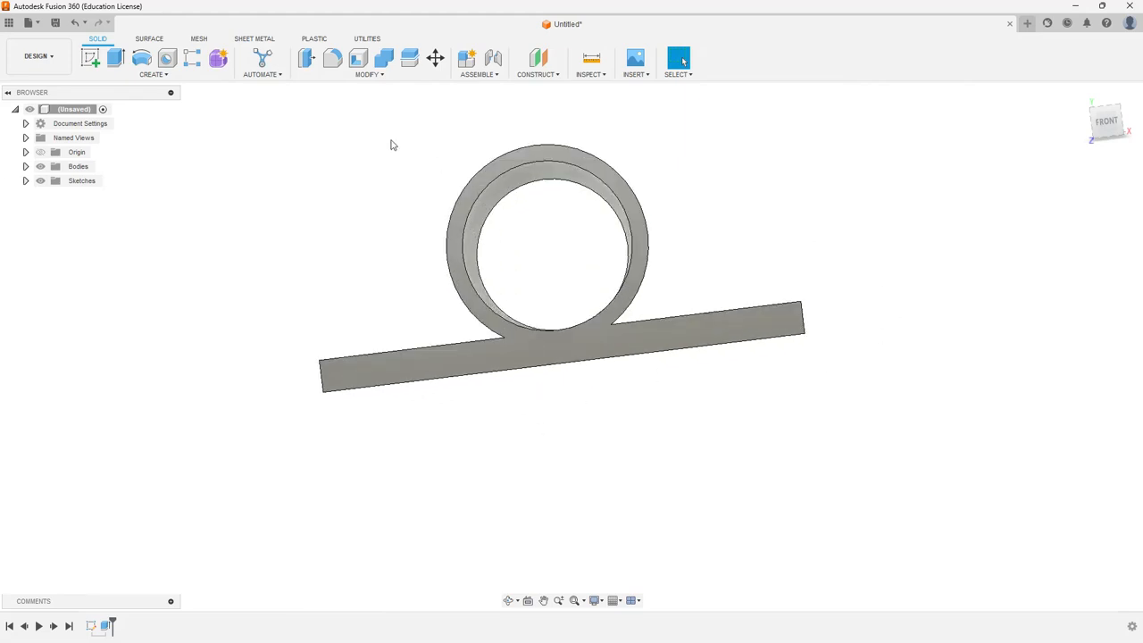
{"action": "mouse_move", "coordinate": [91, 58]}
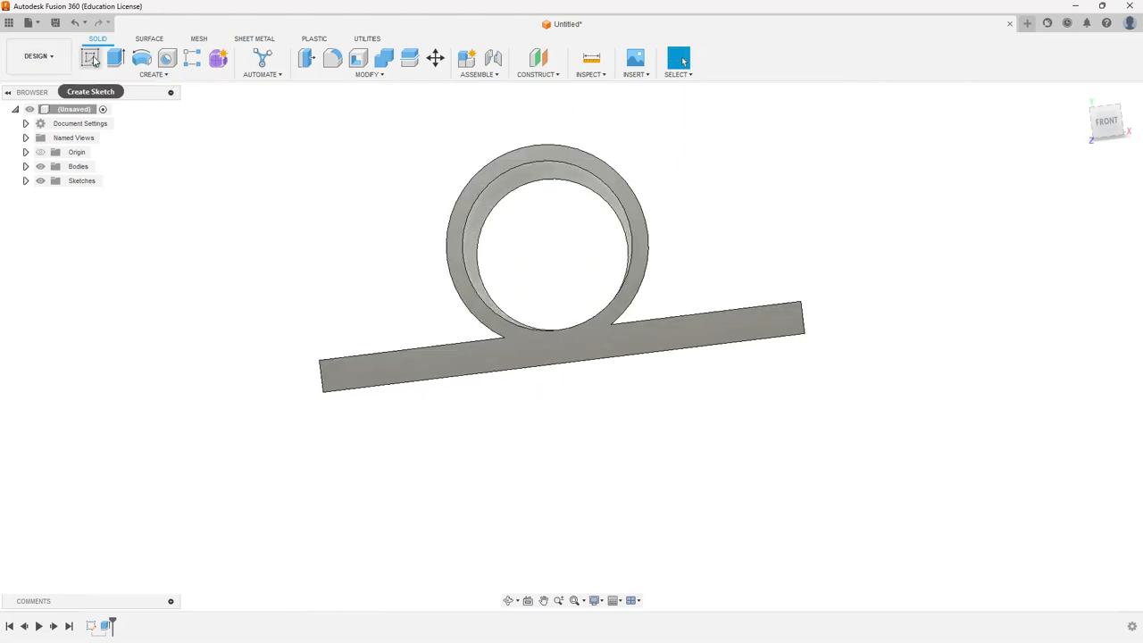
{"action": "left_click", "coordinate": [26, 180]}
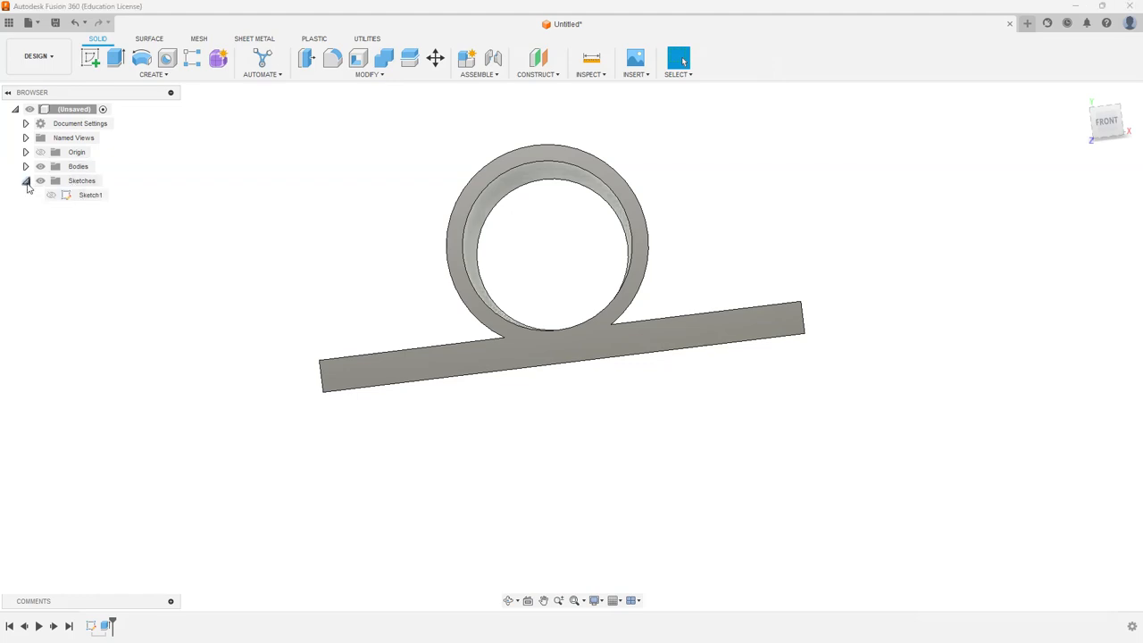
Show and reopen Sketch1, then draw a small rectangle where the ring meets the bar.
{"action": "left_click", "coordinate": [90, 195]}
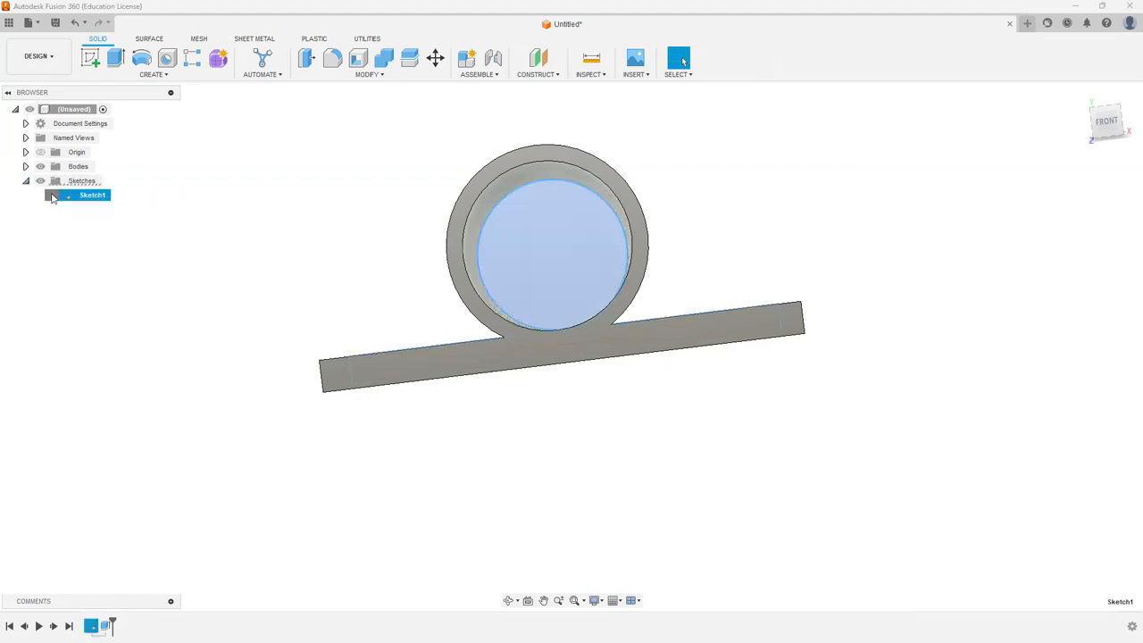
{"action": "right_click", "coordinate": [92, 195]}
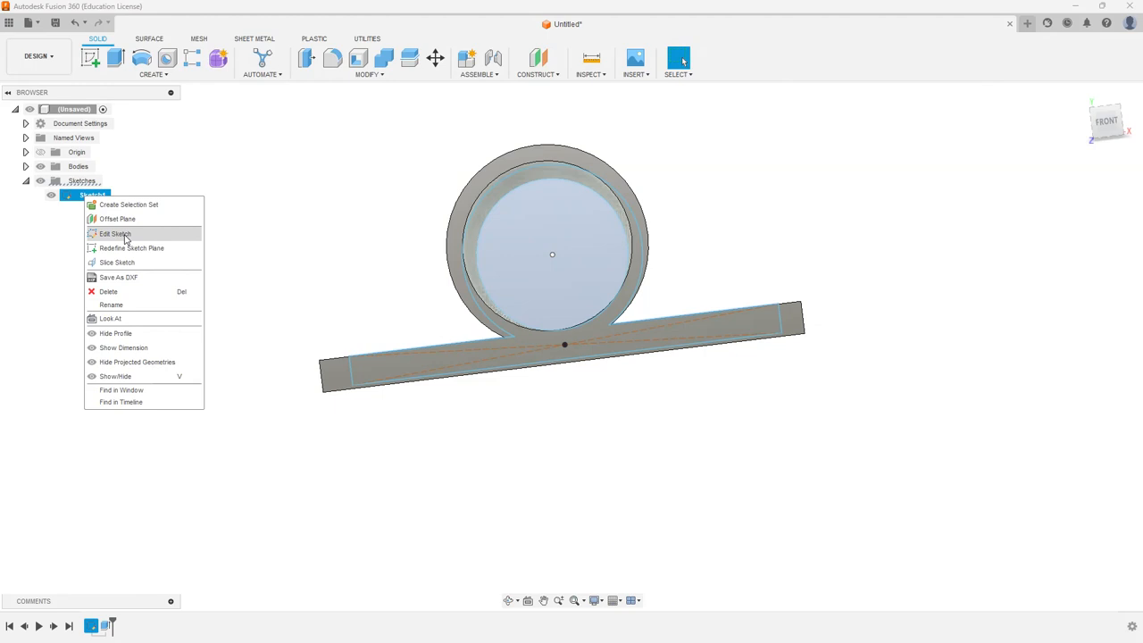
{"action": "left_click", "coordinate": [116, 233]}
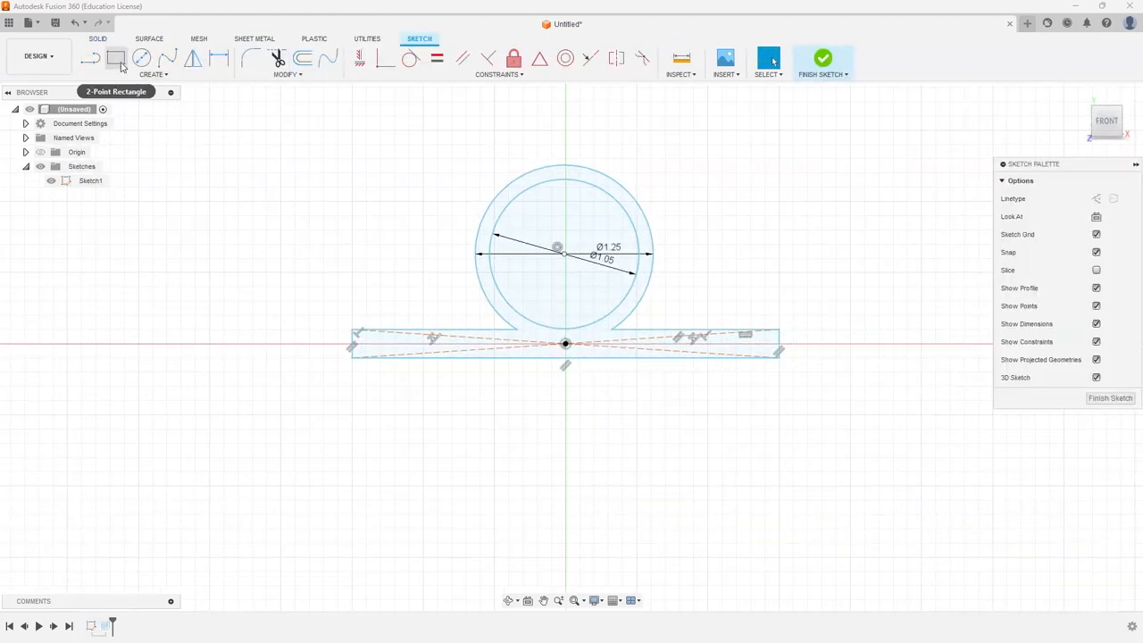
{"action": "left_click", "coordinate": [115, 57]}
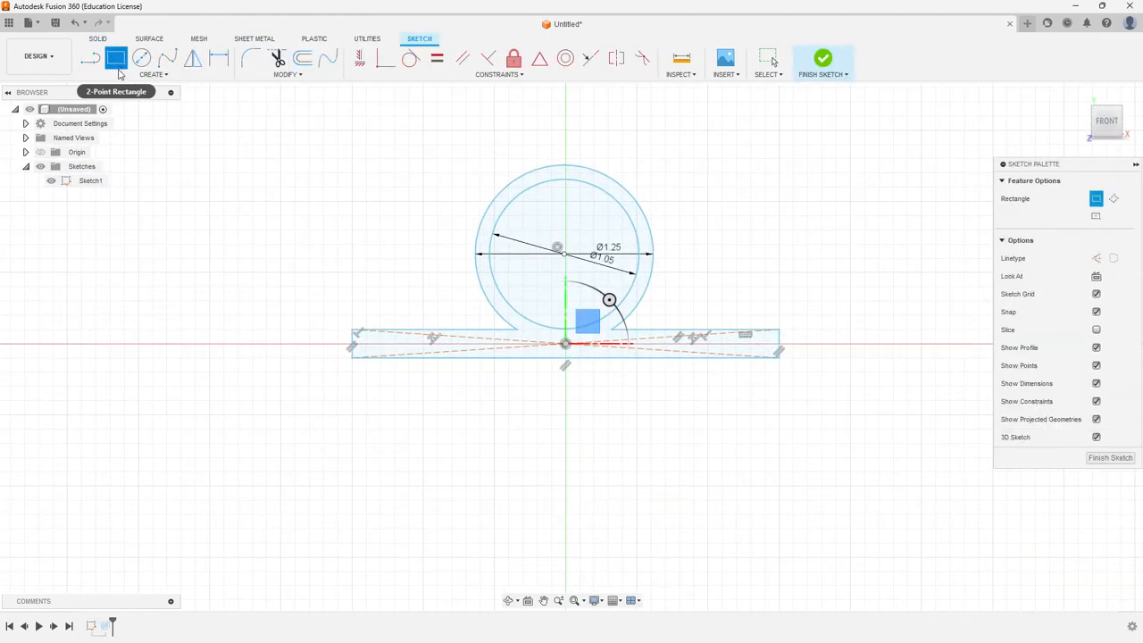
{"action": "left_click", "coordinate": [153, 74]}
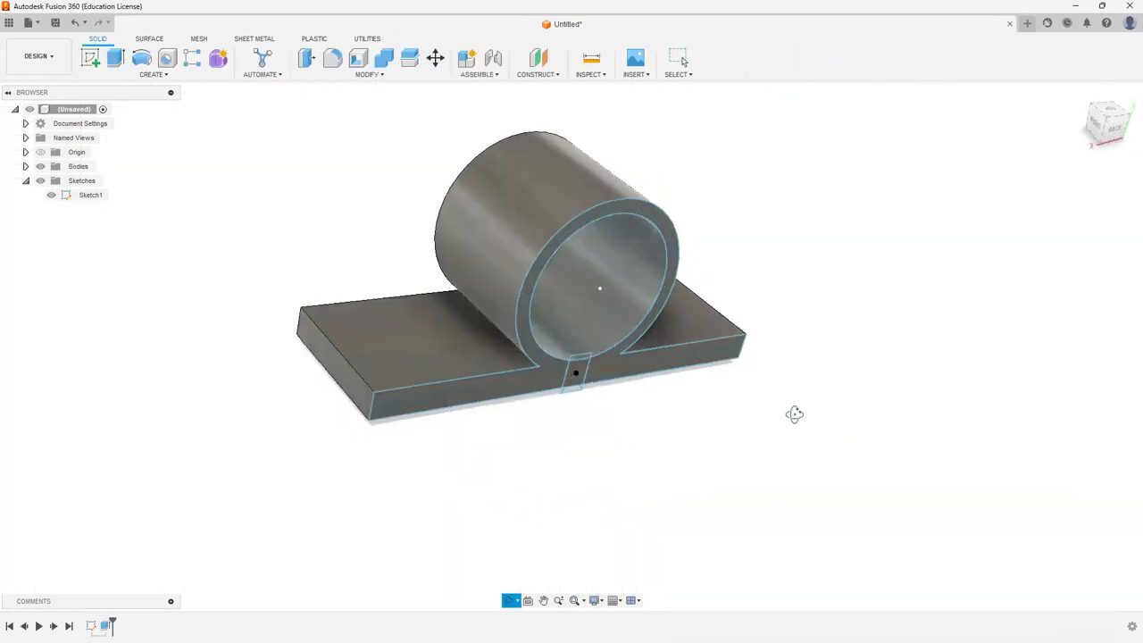
Cut the small rectangle profile 1.10 in through the base and ring wall.
{"action": "left_click", "coordinate": [115, 57]}
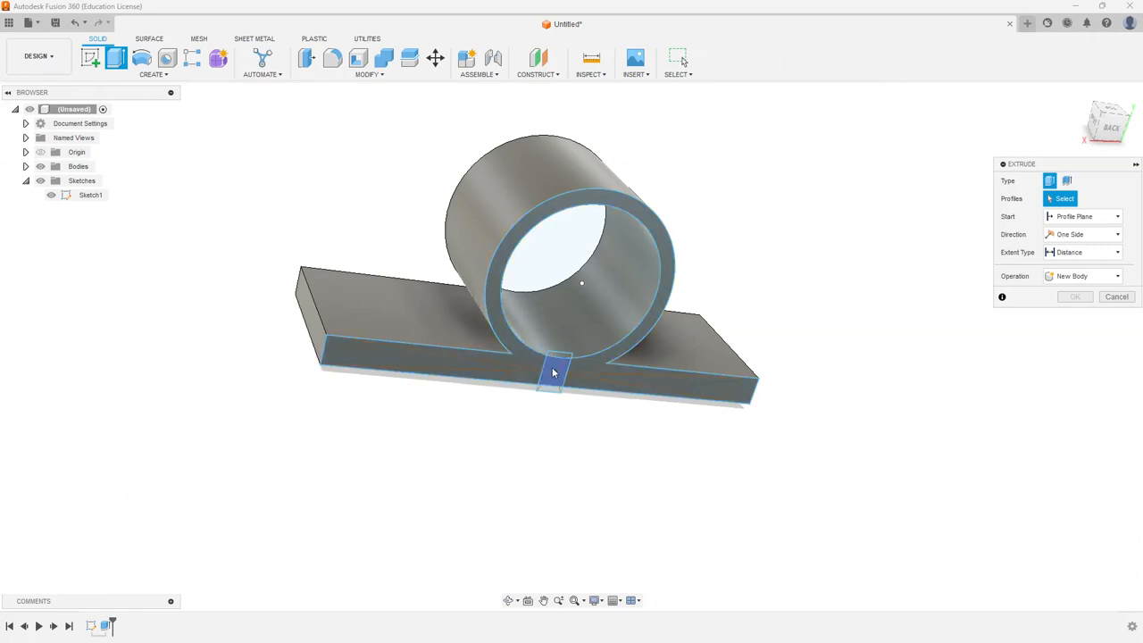
{"action": "left_click", "coordinate": [552, 371]}
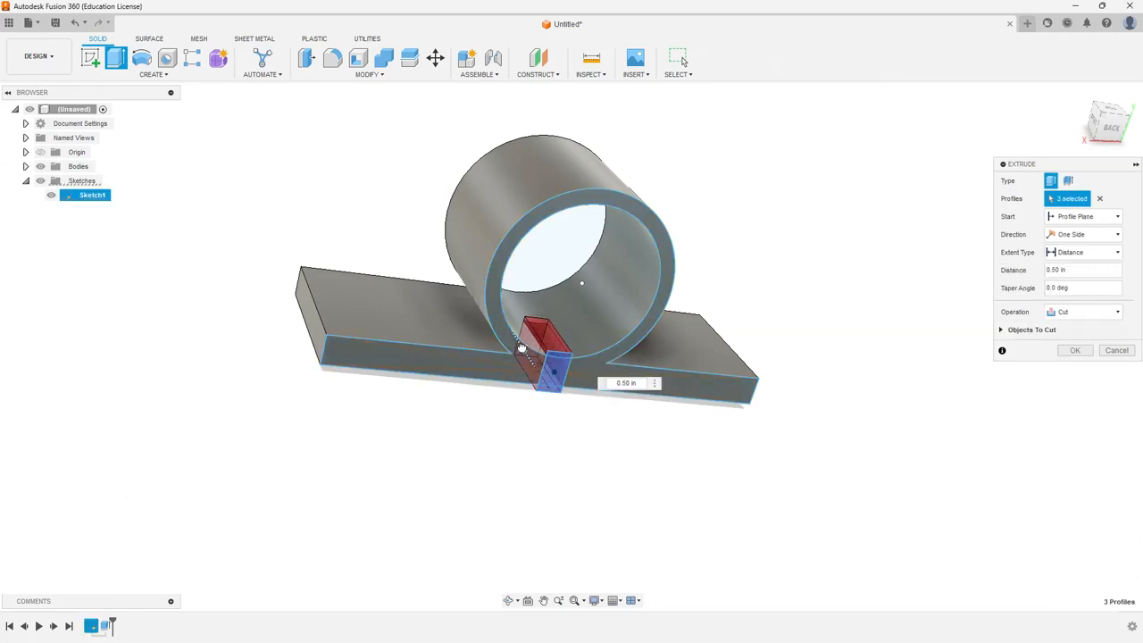
{"action": "left_click_drag", "start_coordinate": [551, 364], "coordinate": [518, 294]}
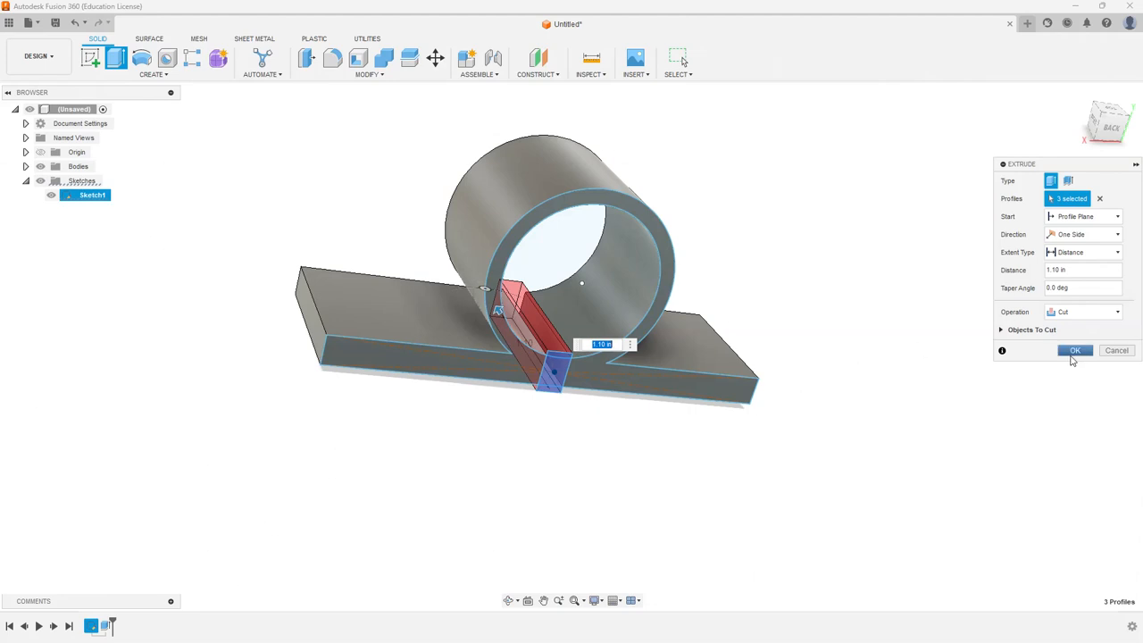
{"action": "left_click", "coordinate": [1074, 350]}
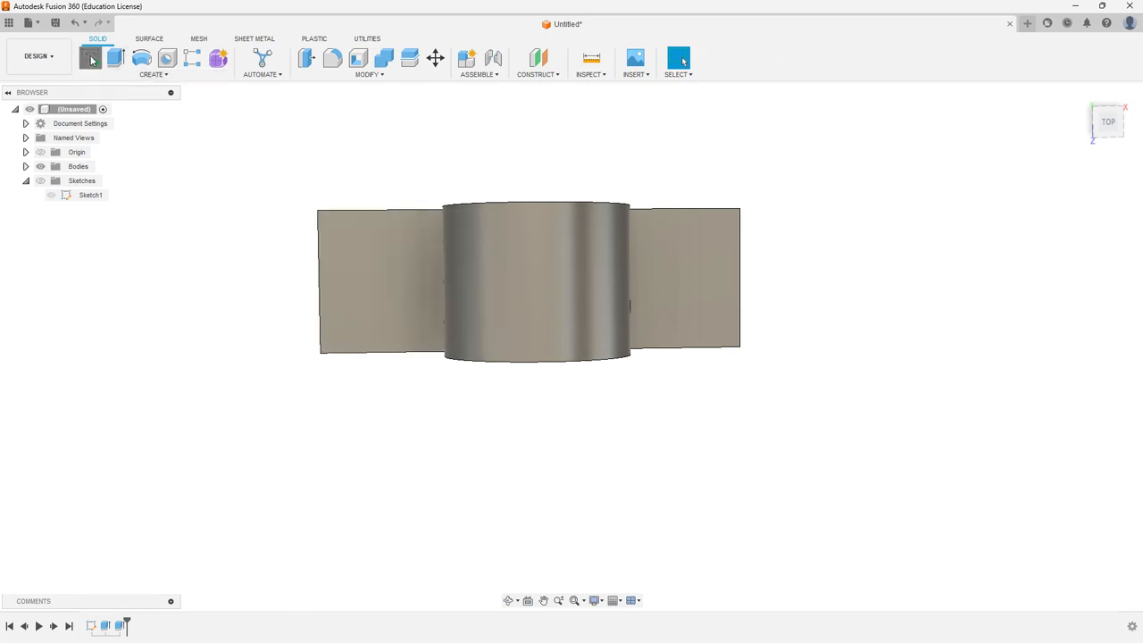
Sketch a hole circle on each flange of the base, entering diameter 2.
{"action": "left_click", "coordinate": [91, 57]}
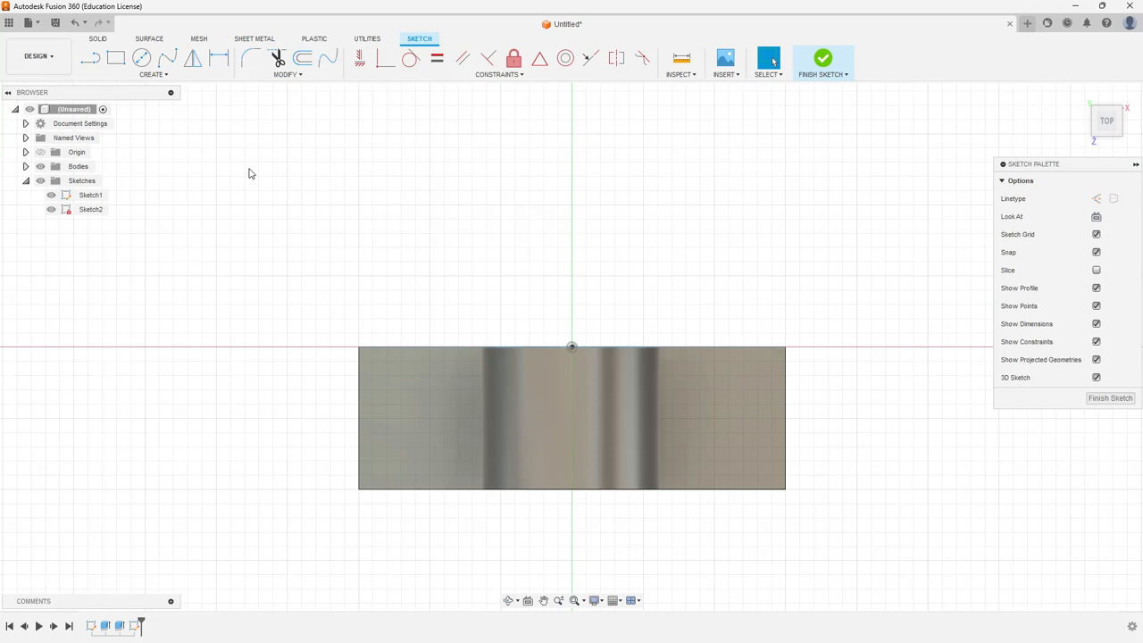
{"action": "left_click", "coordinate": [141, 58]}
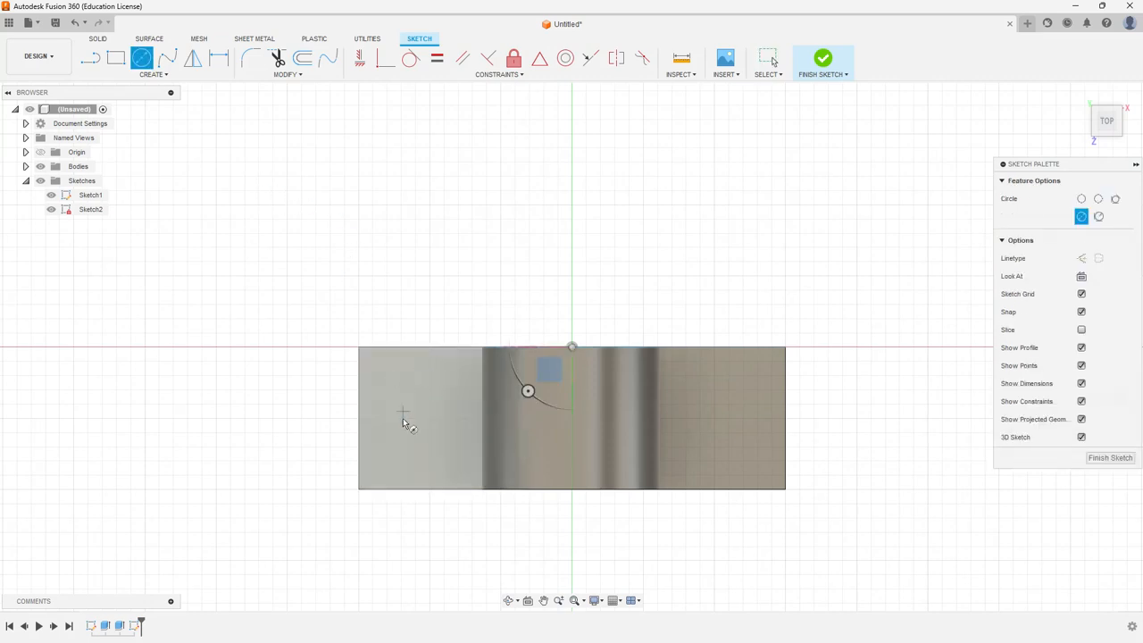
{"action": "mouse_move", "coordinate": [417, 422]}
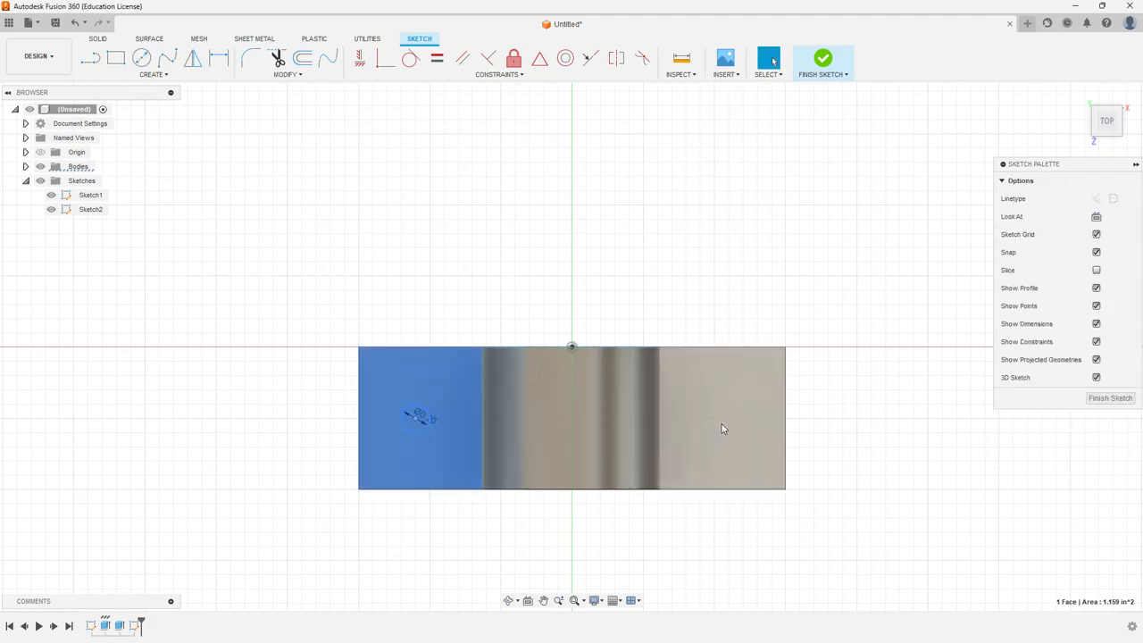
{"action": "left_click", "coordinate": [142, 57]}
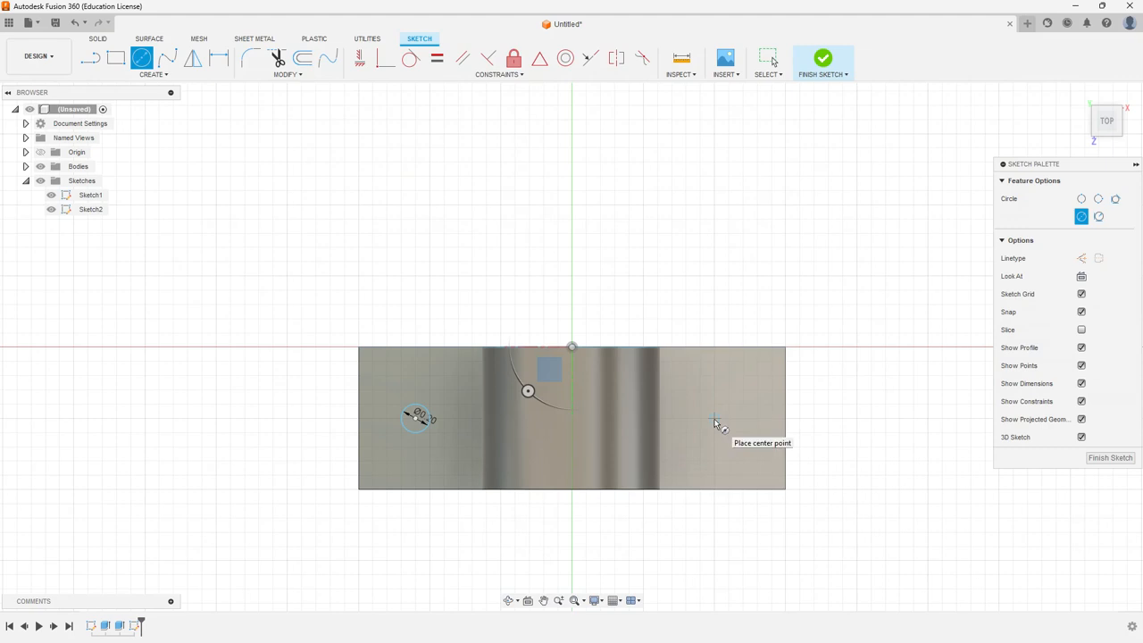
{"action": "mouse_move", "coordinate": [719, 426]}
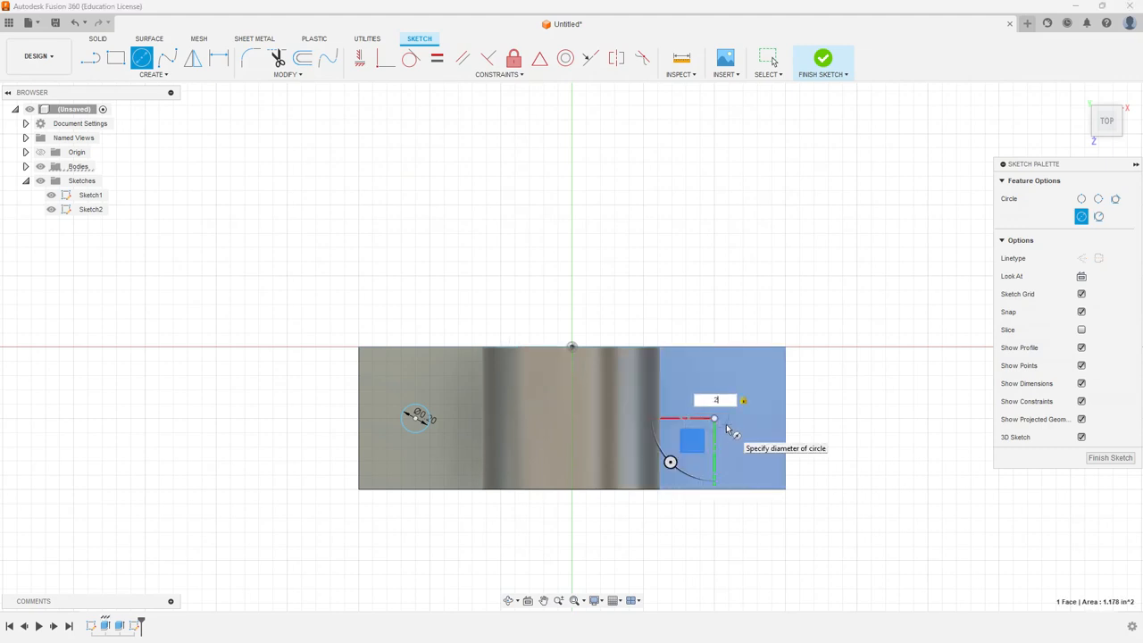
{"action": "type", "text": "2"}
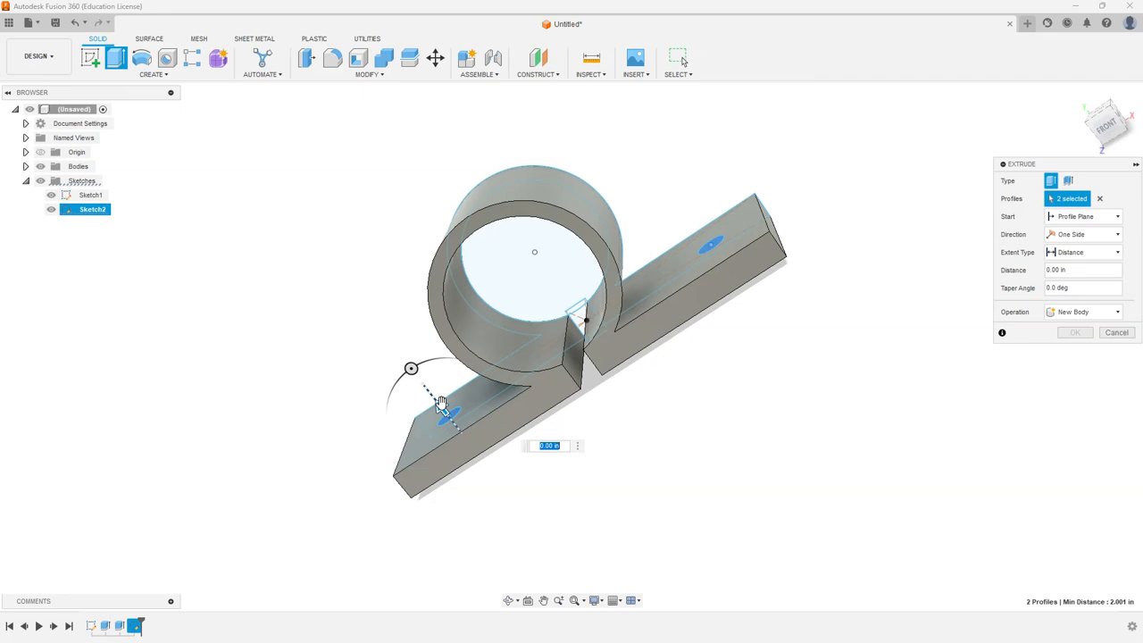
Cut both circles -0.30 in through the flanges and orbit to inspect the holes.
{"action": "left_click_drag", "start_coordinate": [451, 416], "coordinate": [505, 469]}
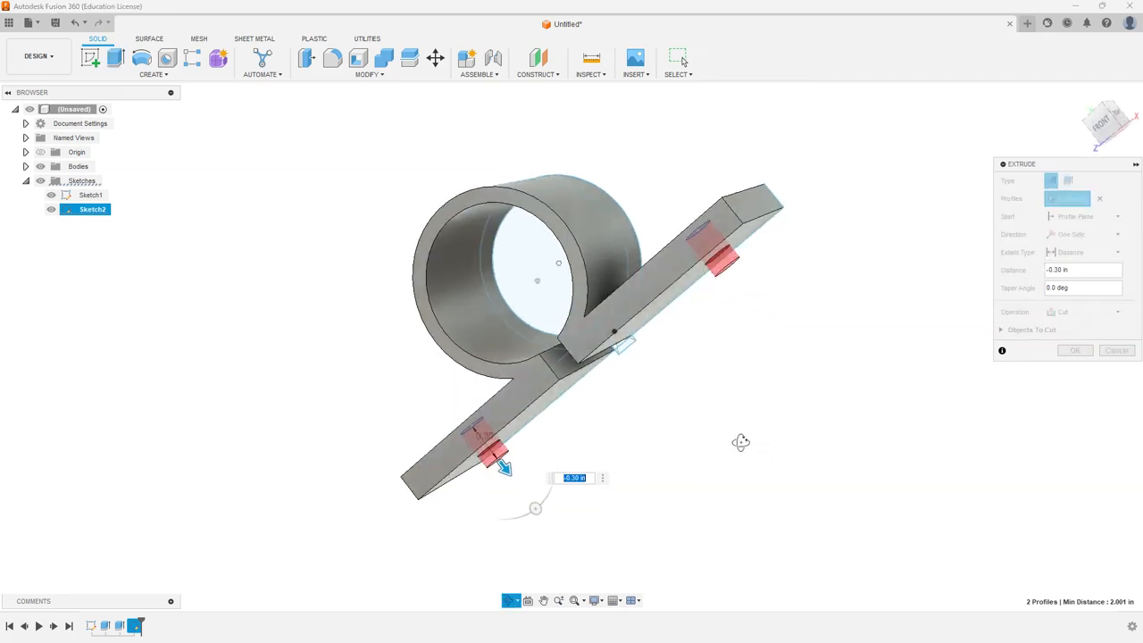
{"action": "left_click", "coordinate": [1075, 349]}
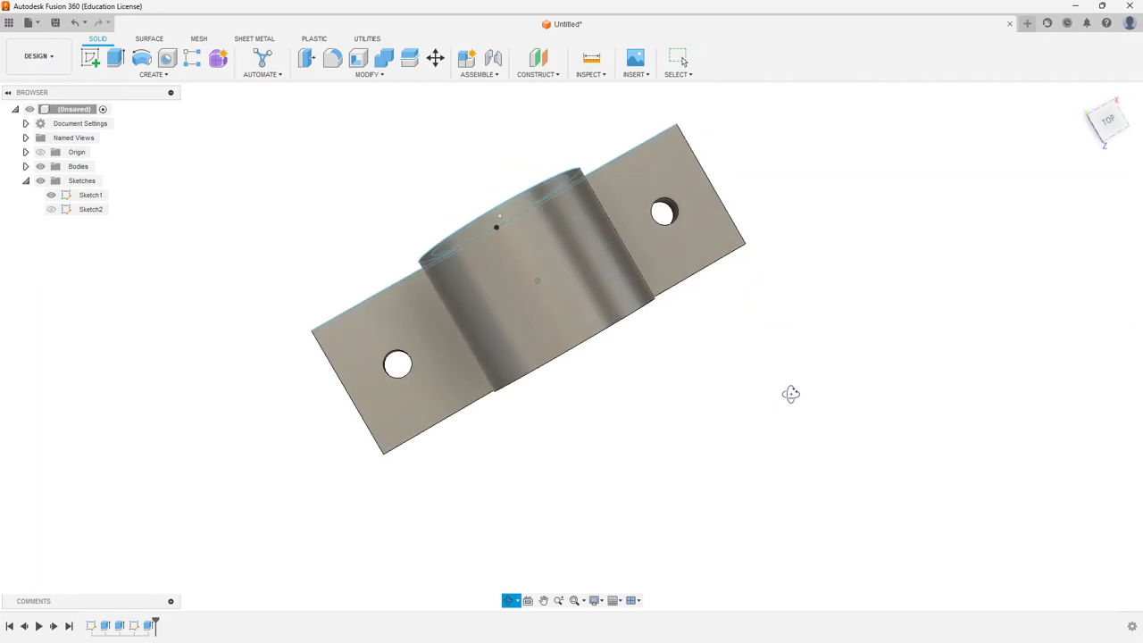
{"action": "left_click_drag", "start_coordinate": [791, 394], "coordinate": [755, 318]}
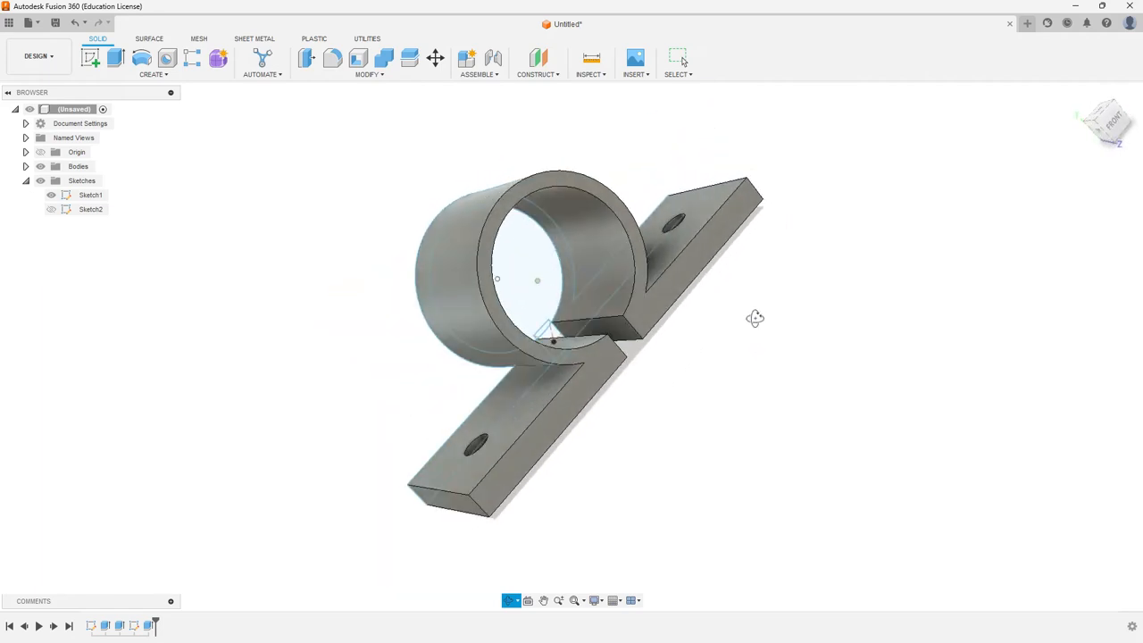
{"action": "left_click_drag", "start_coordinate": [755, 318], "coordinate": [709, 371]}
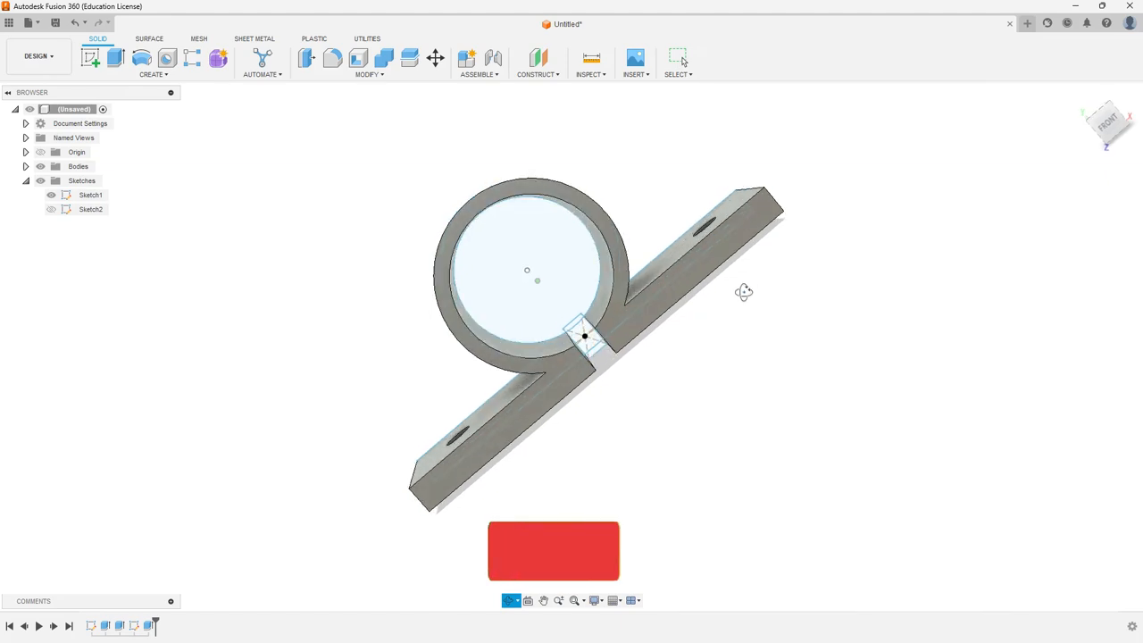
Return to the home view and save the design as 'Tube Clamp' in the project.
{"action": "left_click", "coordinate": [31, 22]}
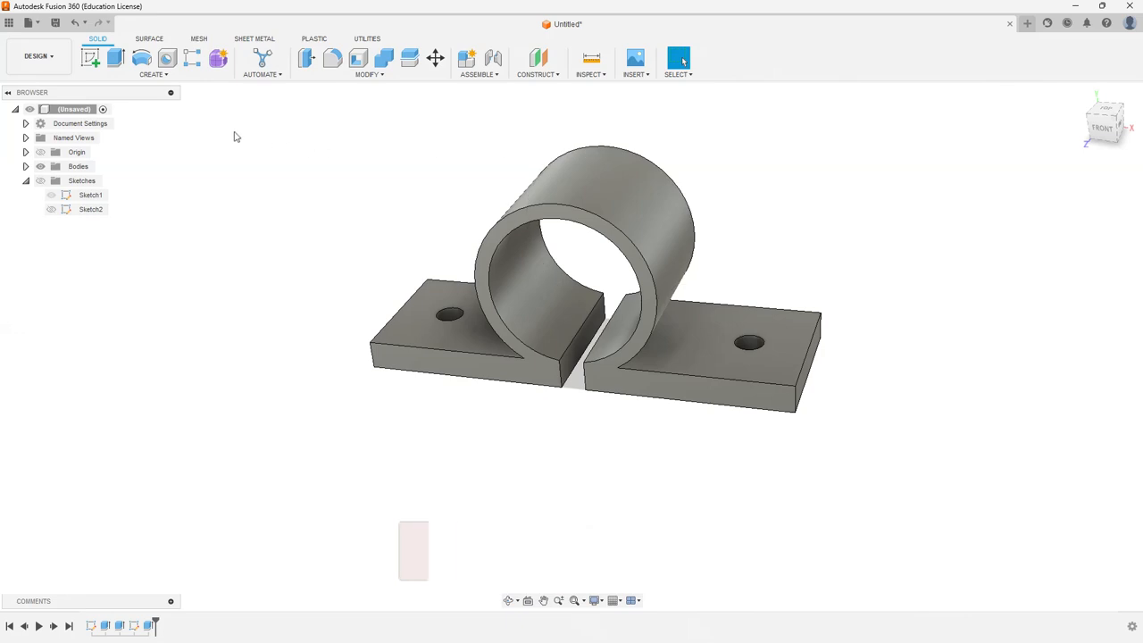
{"action": "mouse_move", "coordinate": [37, 56]}
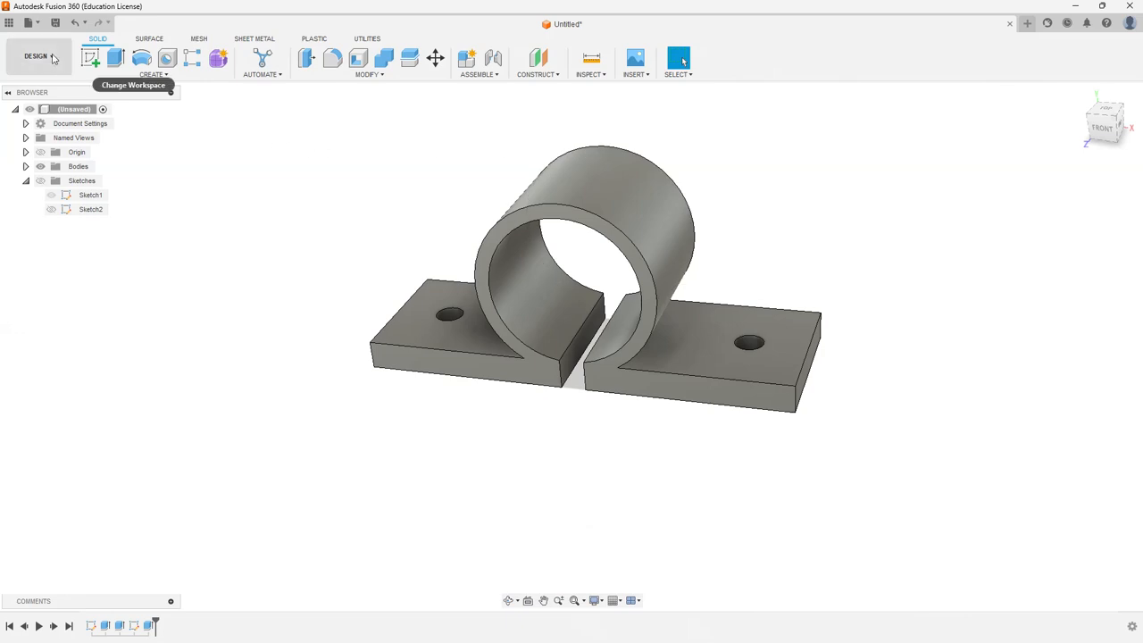
{"action": "key", "text": "ctrl+s"}
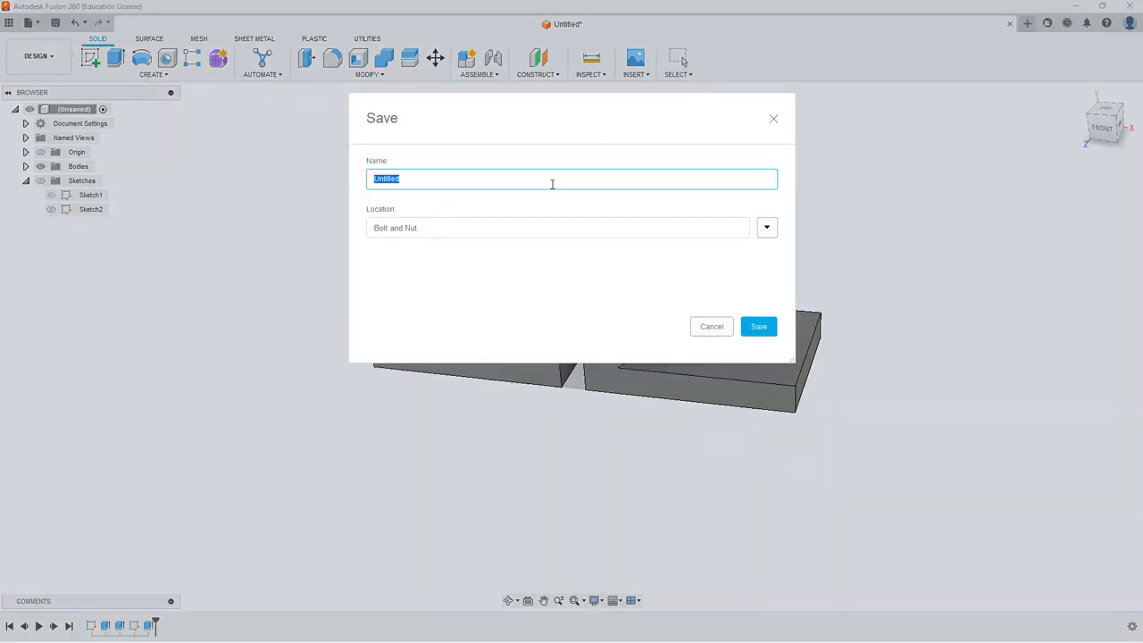
{"action": "type", "text": "1"}
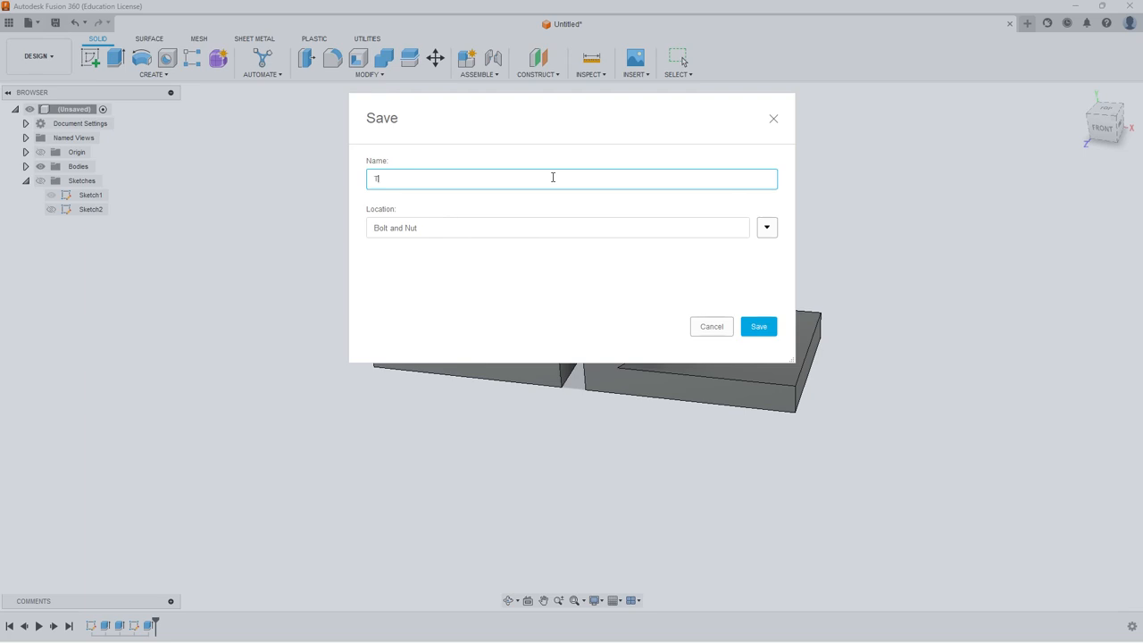
{"action": "type", "text": "Tube Clamp"}
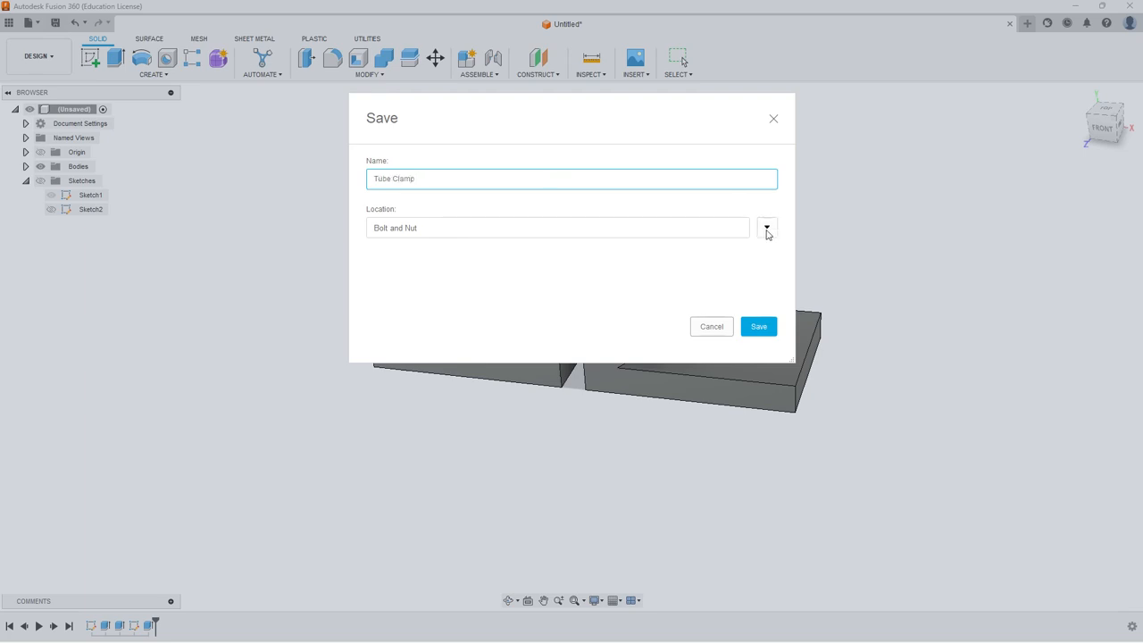
{"action": "left_click", "coordinate": [766, 228]}
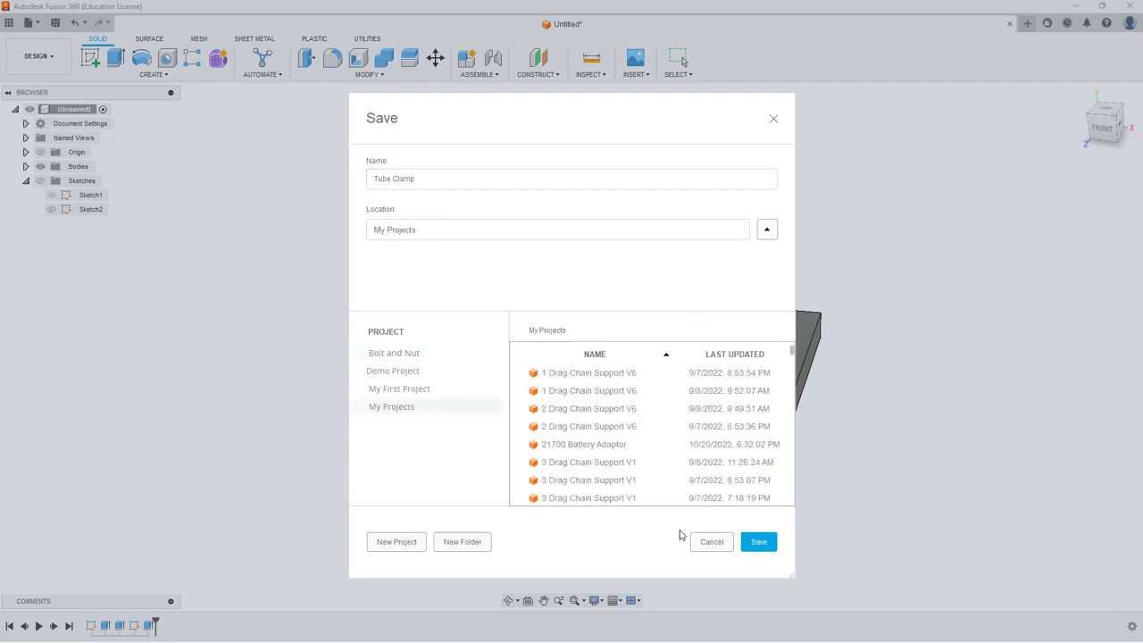
{"action": "left_click", "coordinate": [758, 541]}
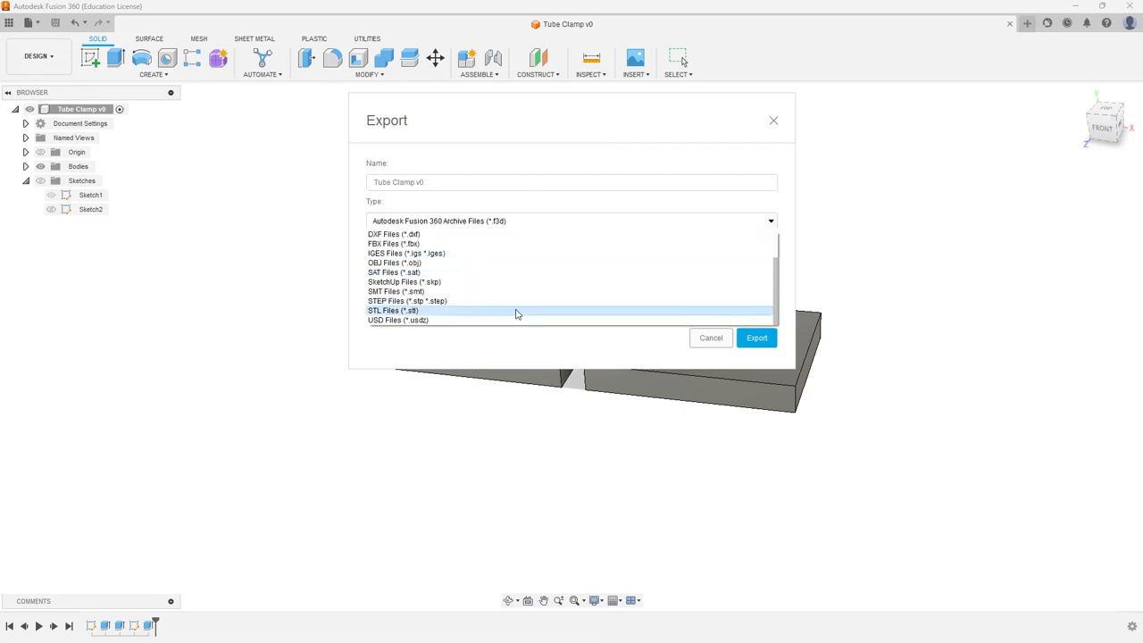
Set the export type to STL and target a new 'Tube Clamp' folder in 3D Files.
{"action": "left_click", "coordinate": [393, 310]}
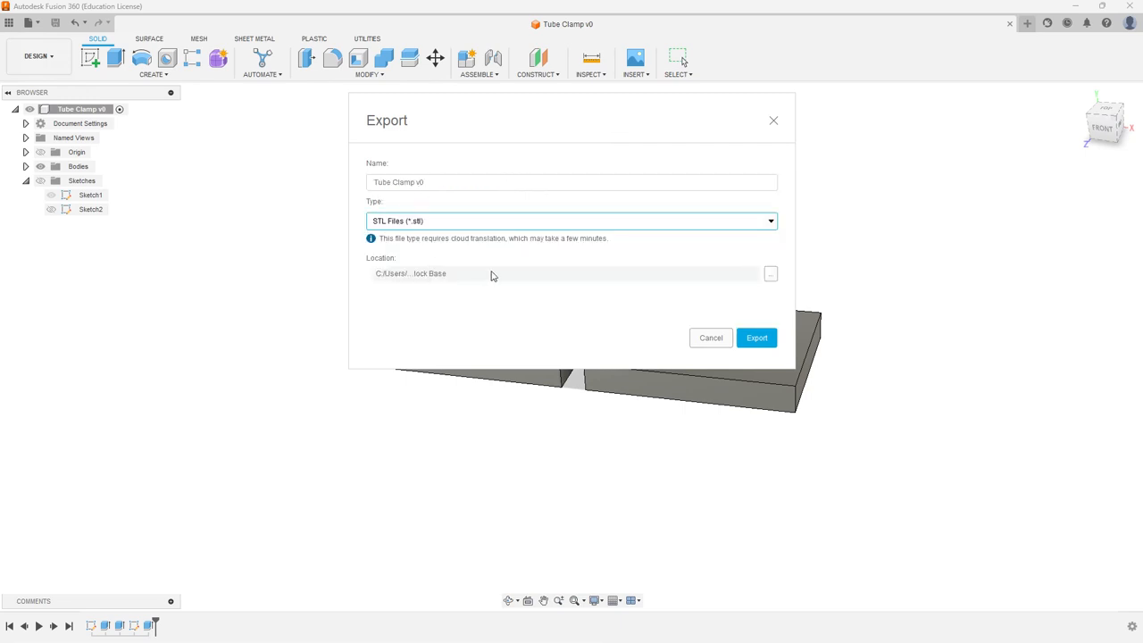
{"action": "left_click", "coordinate": [757, 338]}
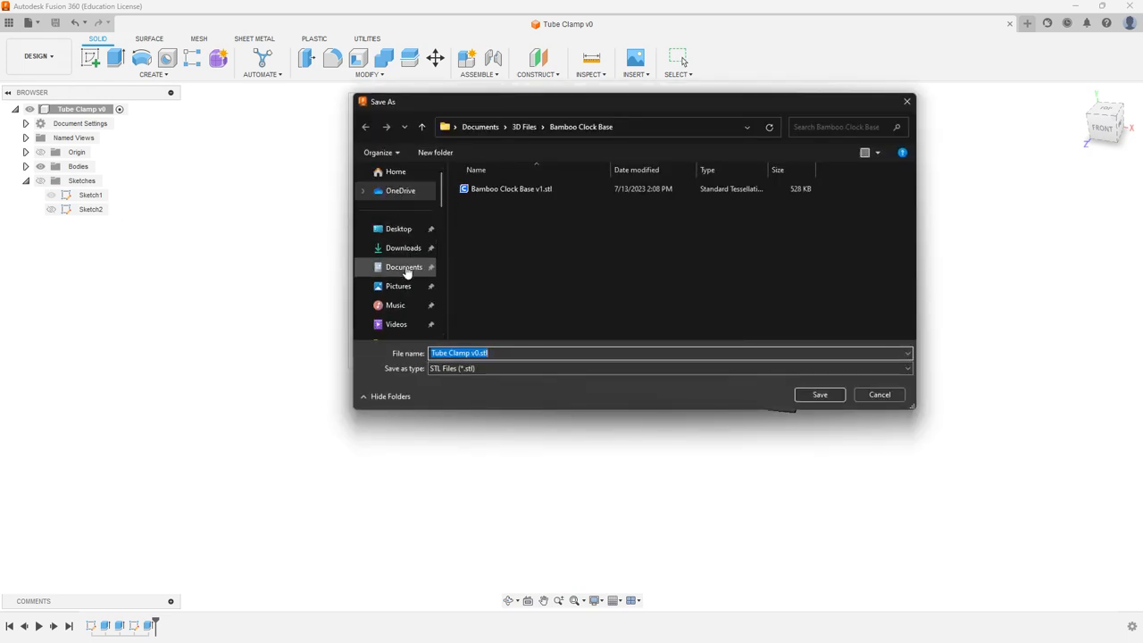
{"action": "left_click", "coordinate": [524, 126]}
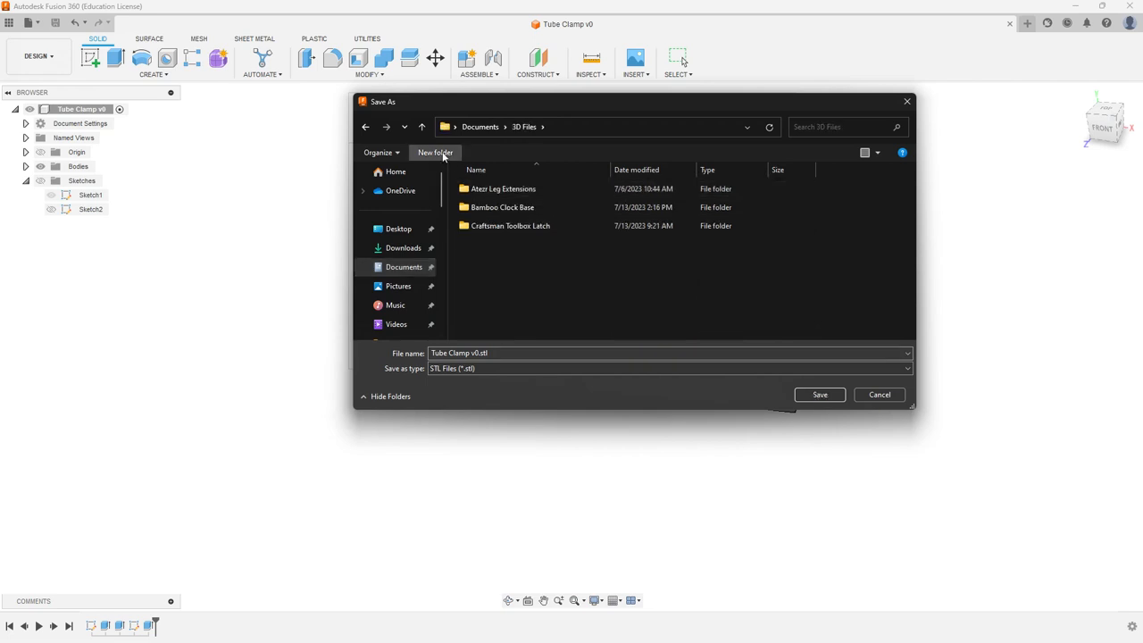
{"action": "left_click", "coordinate": [436, 152]}
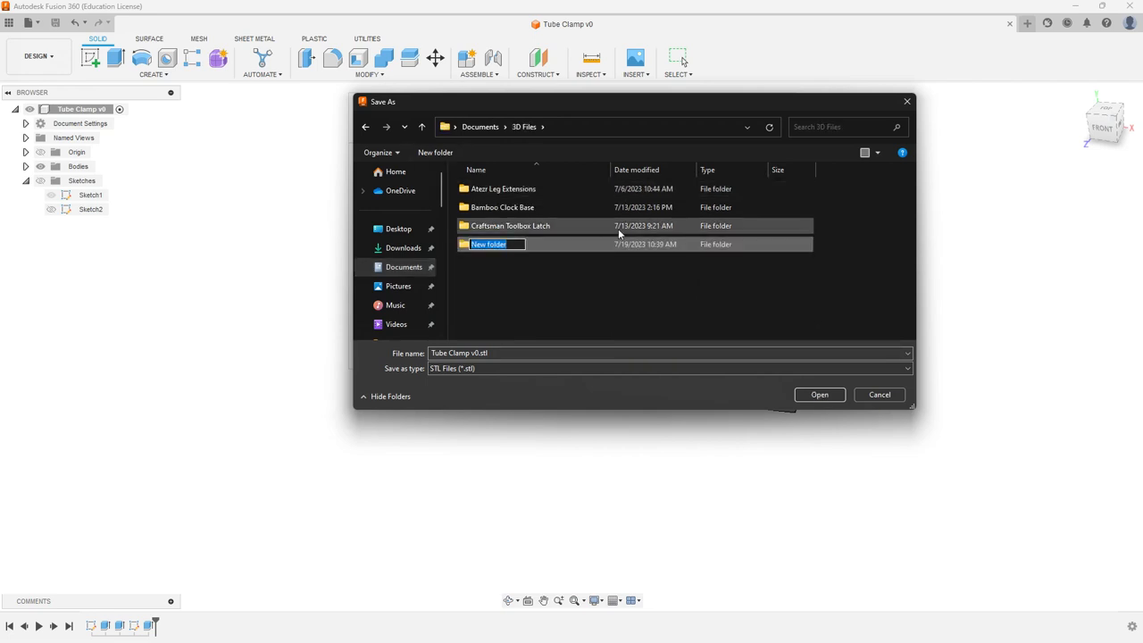
{"action": "type", "text": "Tube"}
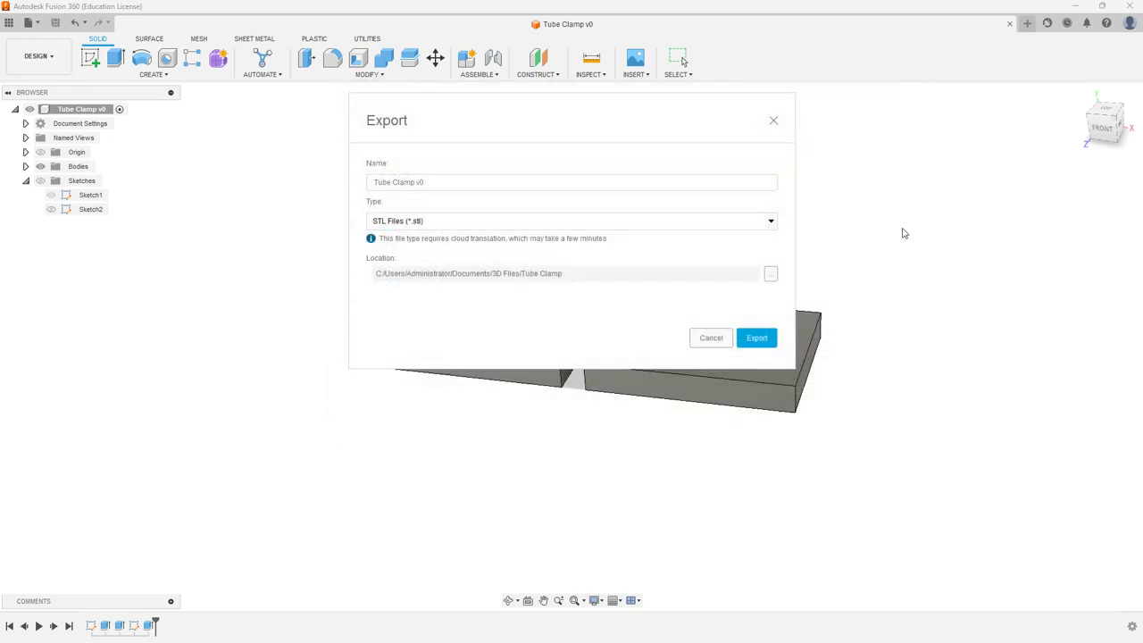
Export the clamp as STL and close the completed job status window.
{"action": "left_click", "coordinate": [757, 338]}
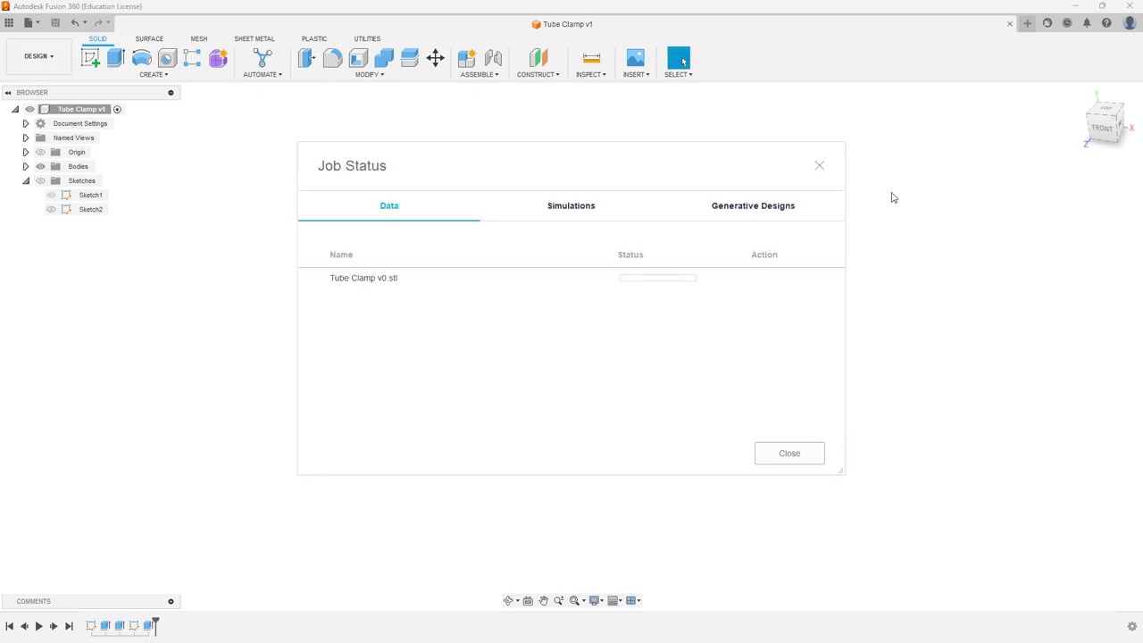
{"action": "mouse_move", "coordinate": [892, 151]}
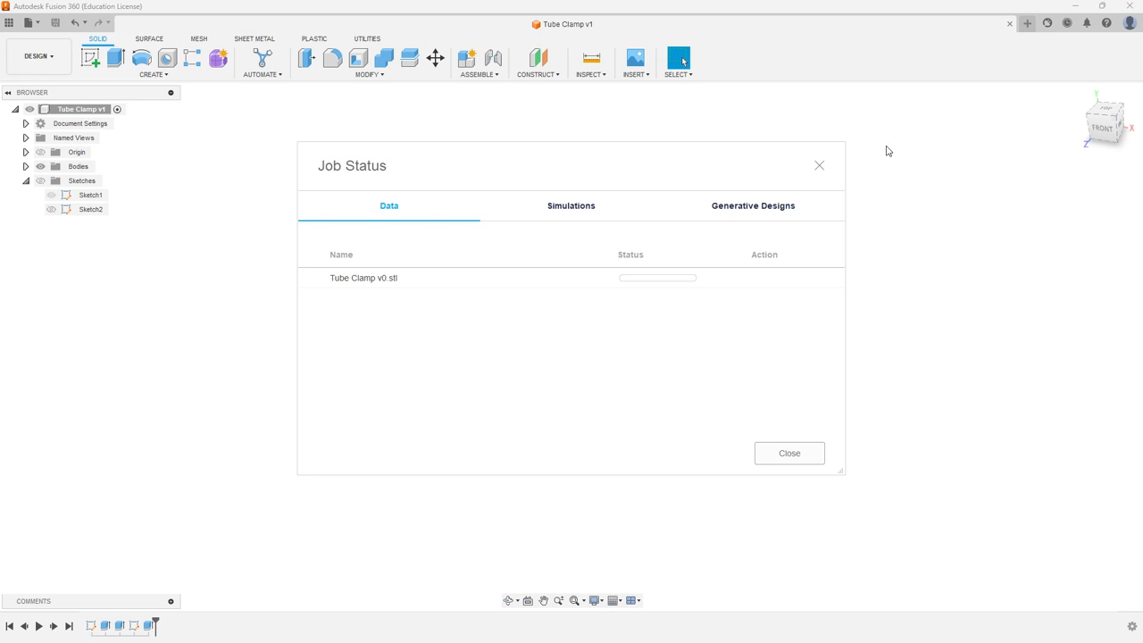
{"action": "mouse_move", "coordinate": [884, 145]}
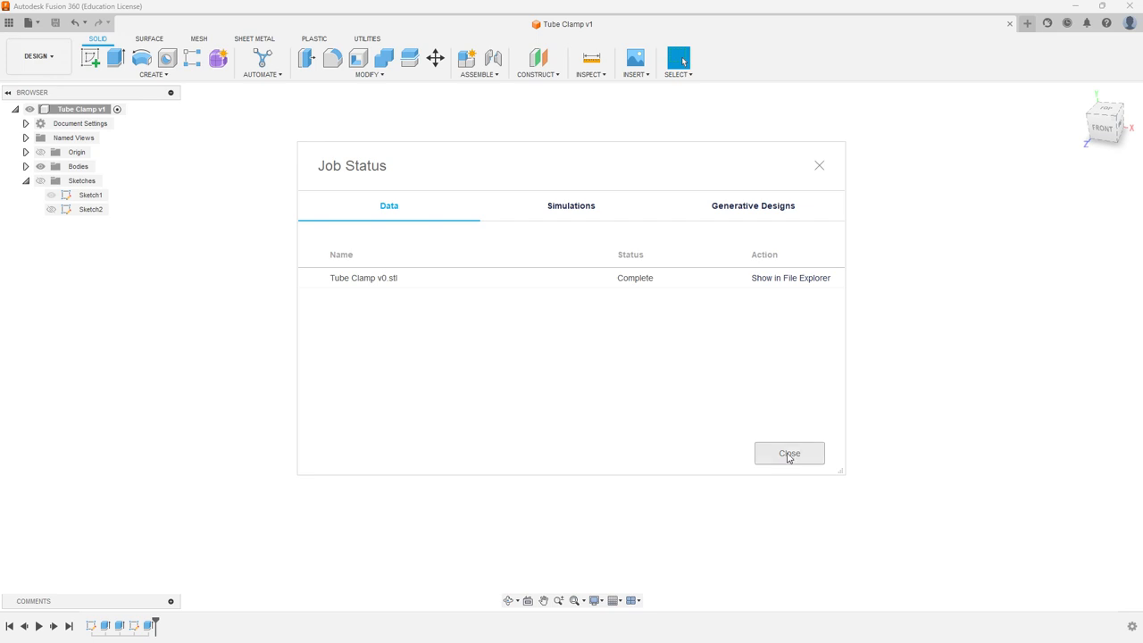
{"action": "left_click", "coordinate": [788, 453]}
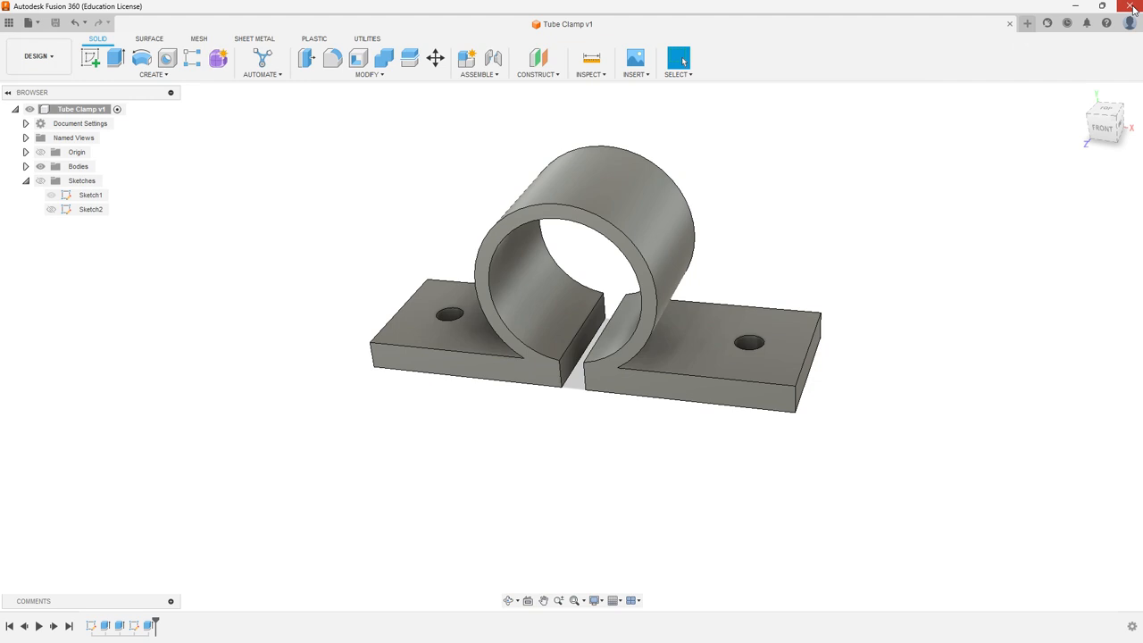
Quit Fusion 360 and start UltiMaker Cura from its desktop shortcut.
{"action": "left_click", "coordinate": [8, 92]}
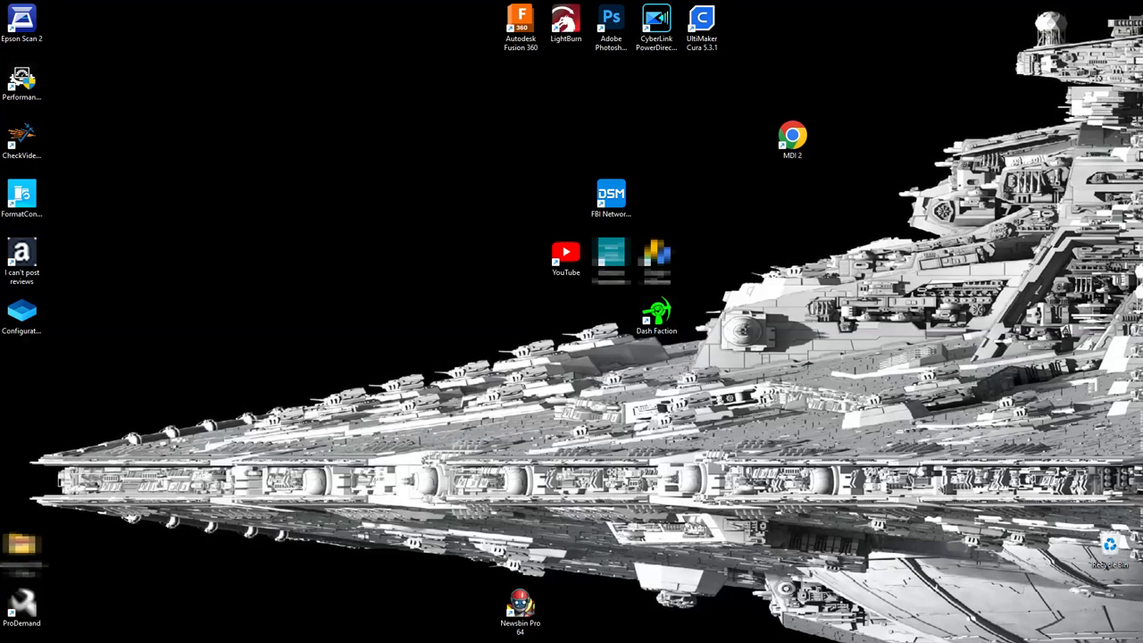
{"action": "double_click", "coordinate": [702, 18]}
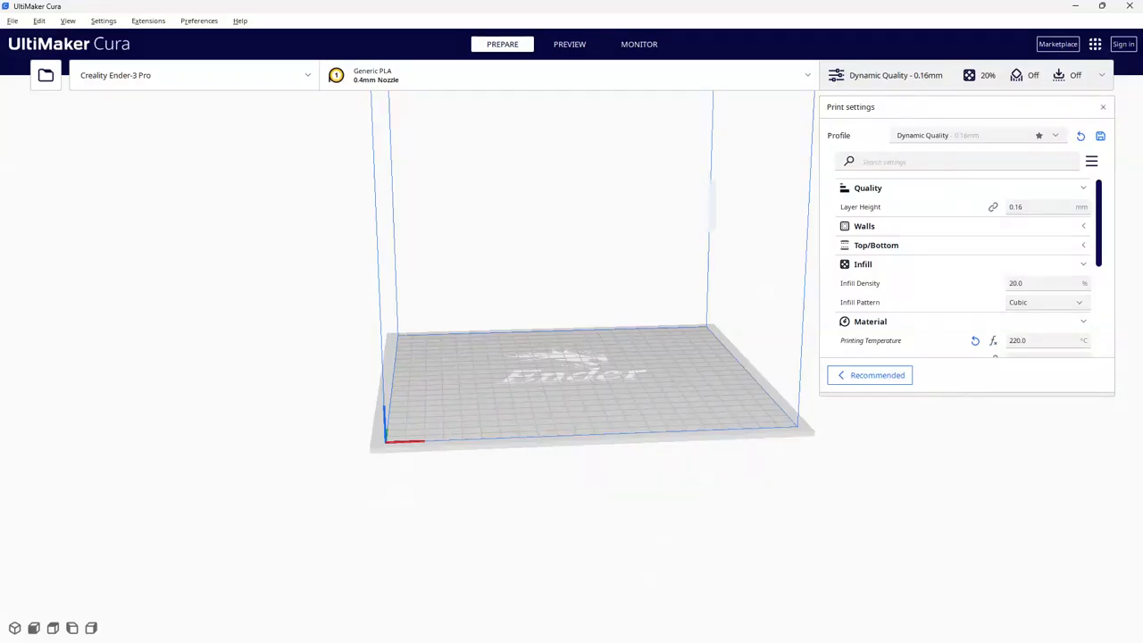
{"action": "mouse_move", "coordinate": [45, 75]}
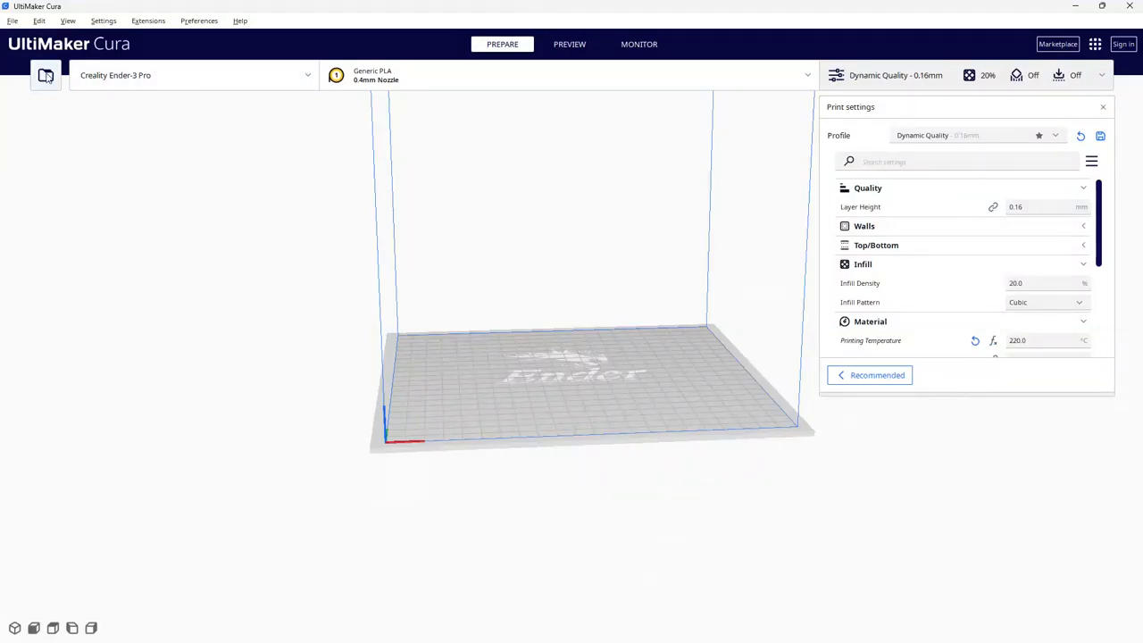
Load the Tube Clamp STL onto the Ender-3 Pro plate and slice it (1 h 49 min, 14 g).
{"action": "left_click", "coordinate": [45, 75]}
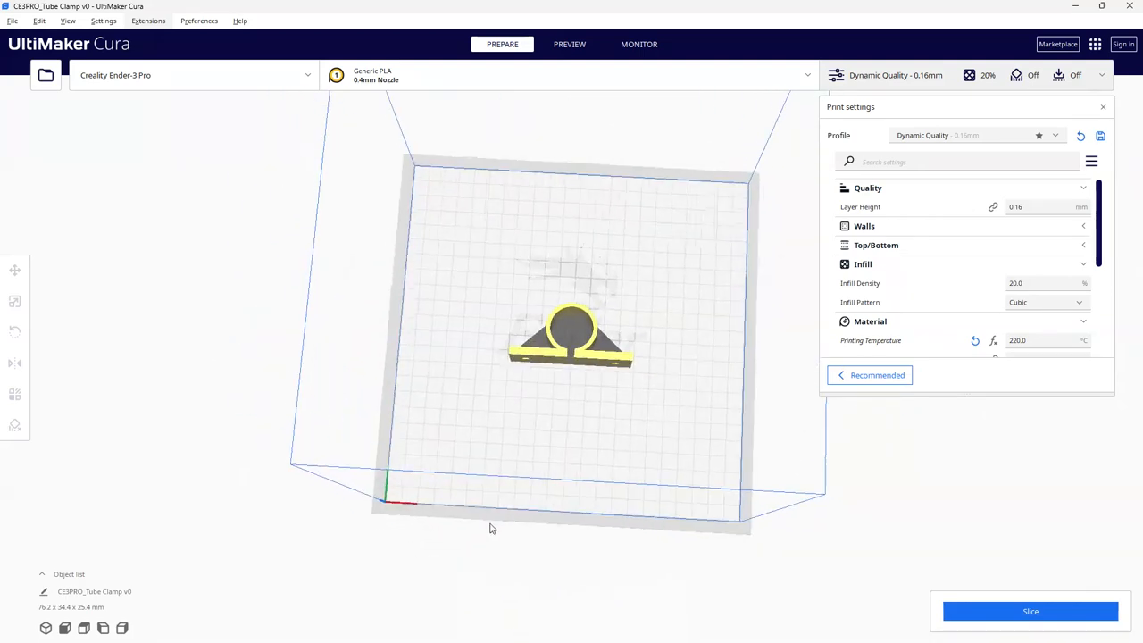
{"action": "left_click_drag", "start_coordinate": [491, 527], "coordinate": [831, 434]}
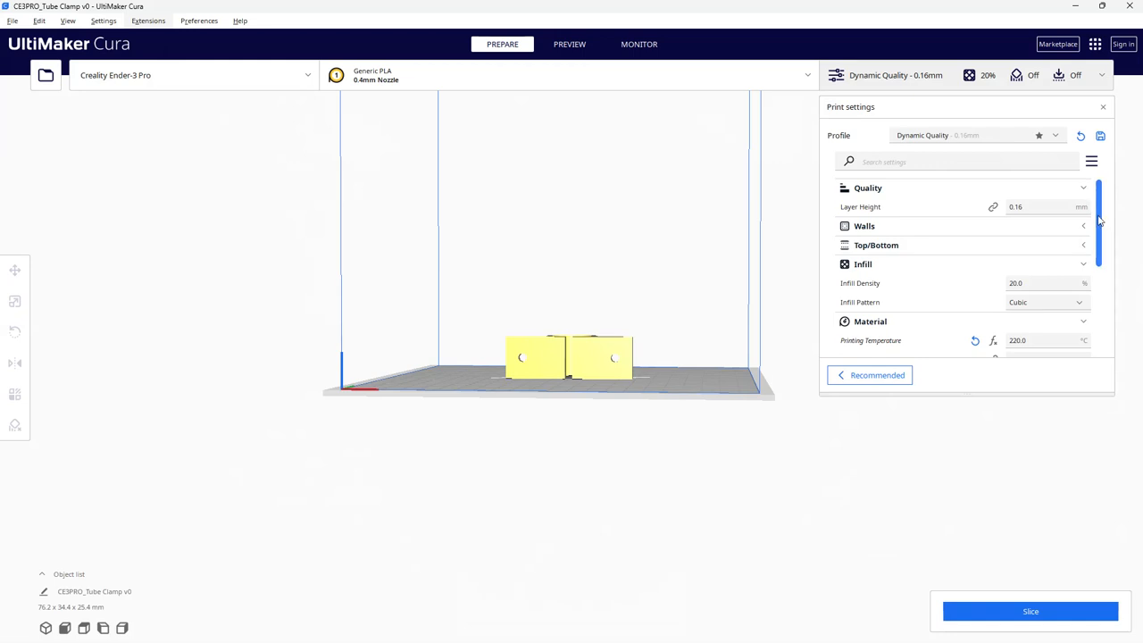
{"action": "scroll", "scroll_direction": "down", "scroll_amount": 3}
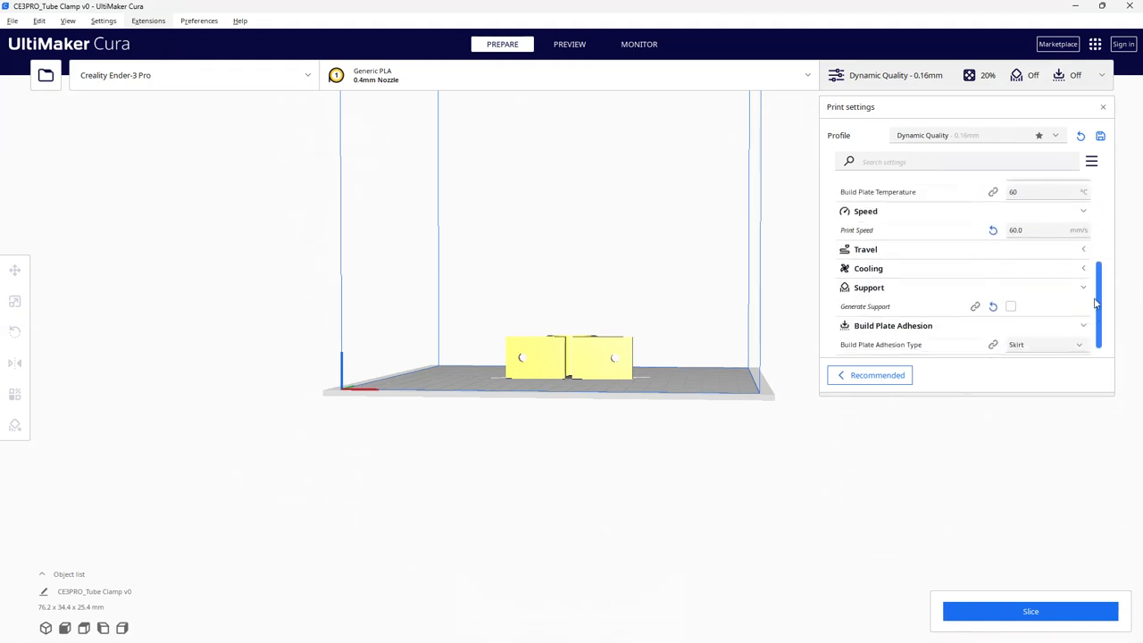
{"action": "scroll", "scroll_direction": "down", "scroll_amount": 3}
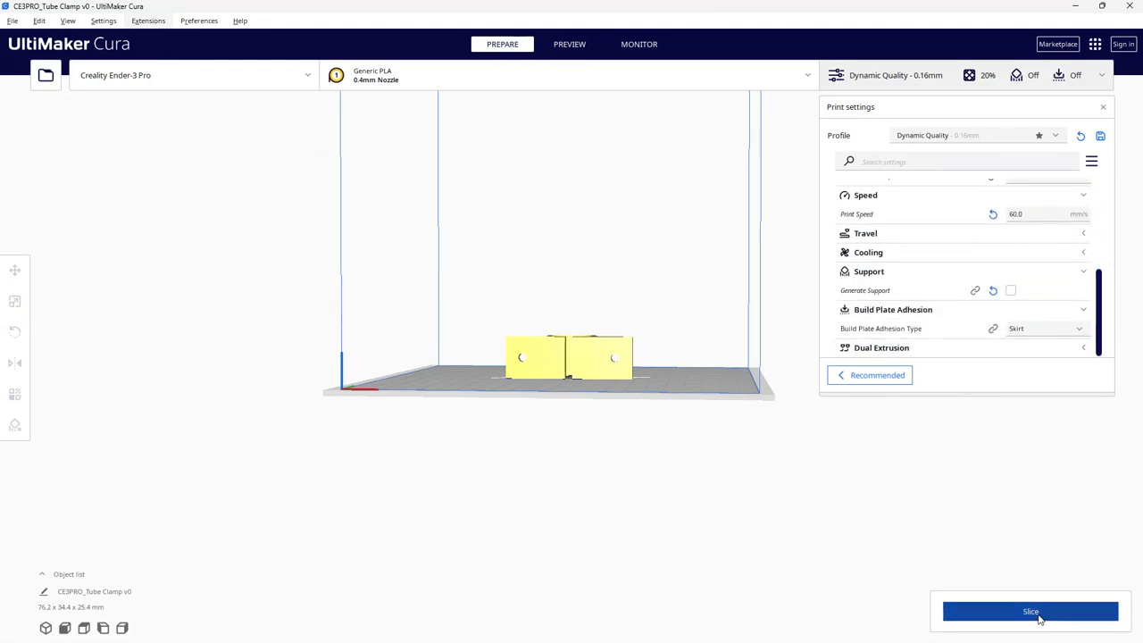
{"action": "left_click", "coordinate": [1030, 612]}
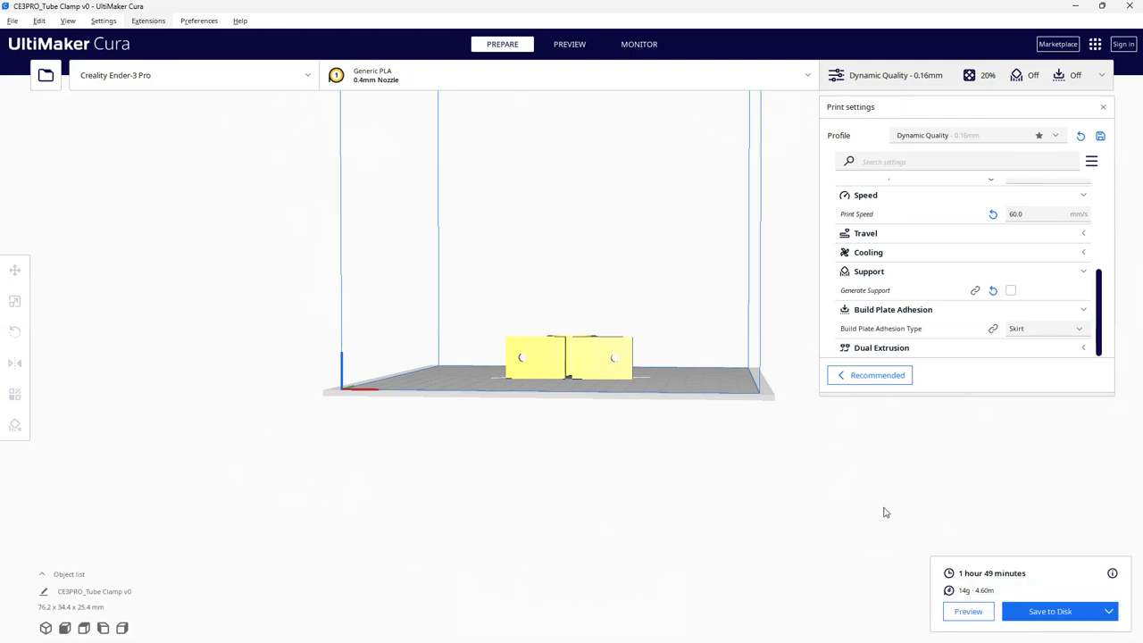